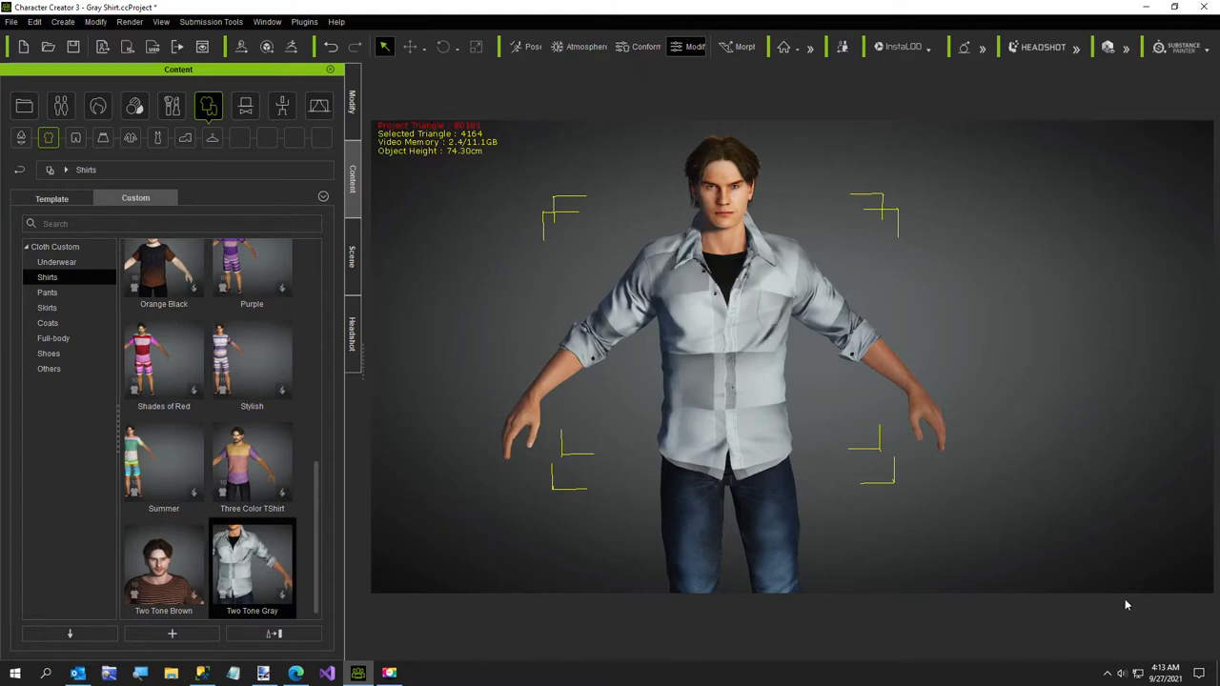
# Review the forum advice on layering shirts, then return to the character scene.
pyautogui.click(293, 671)
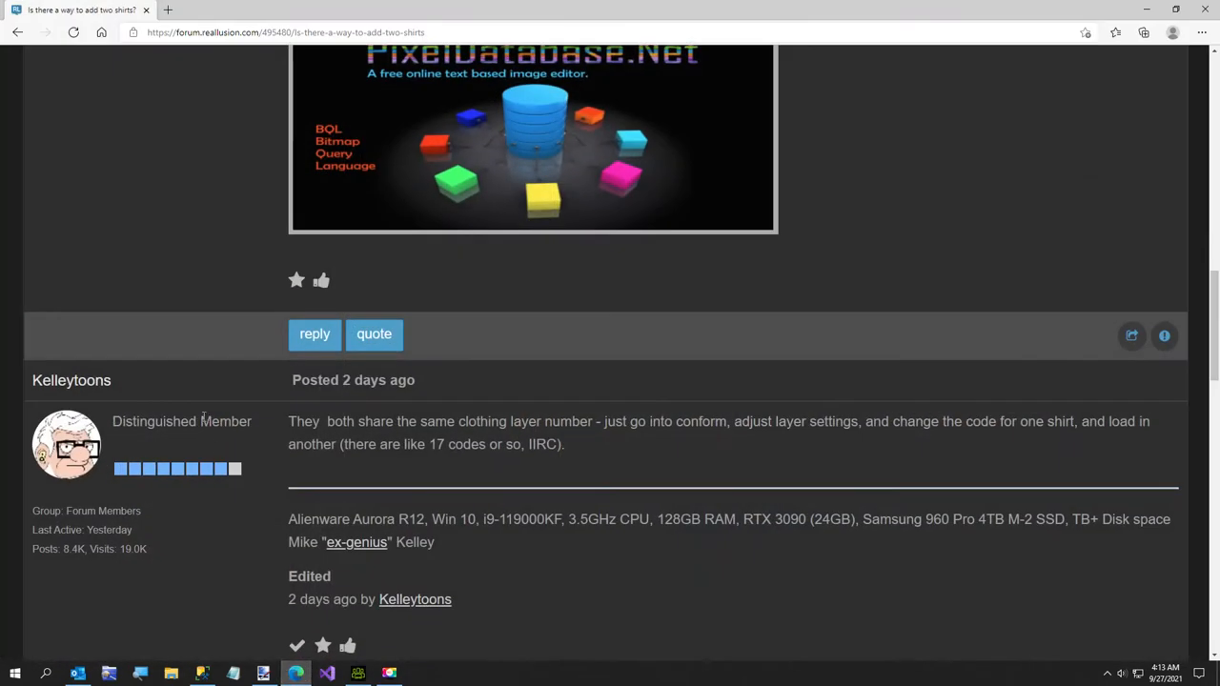
pyautogui.scroll(-3)
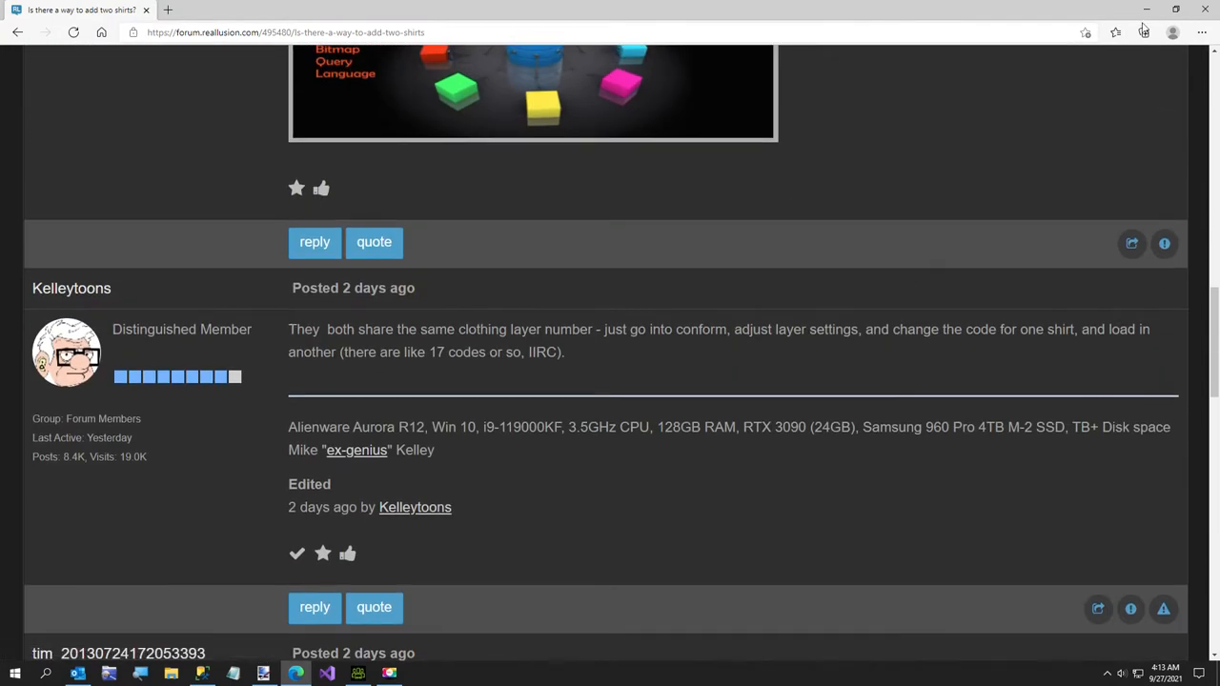
pyautogui.click(355, 673)
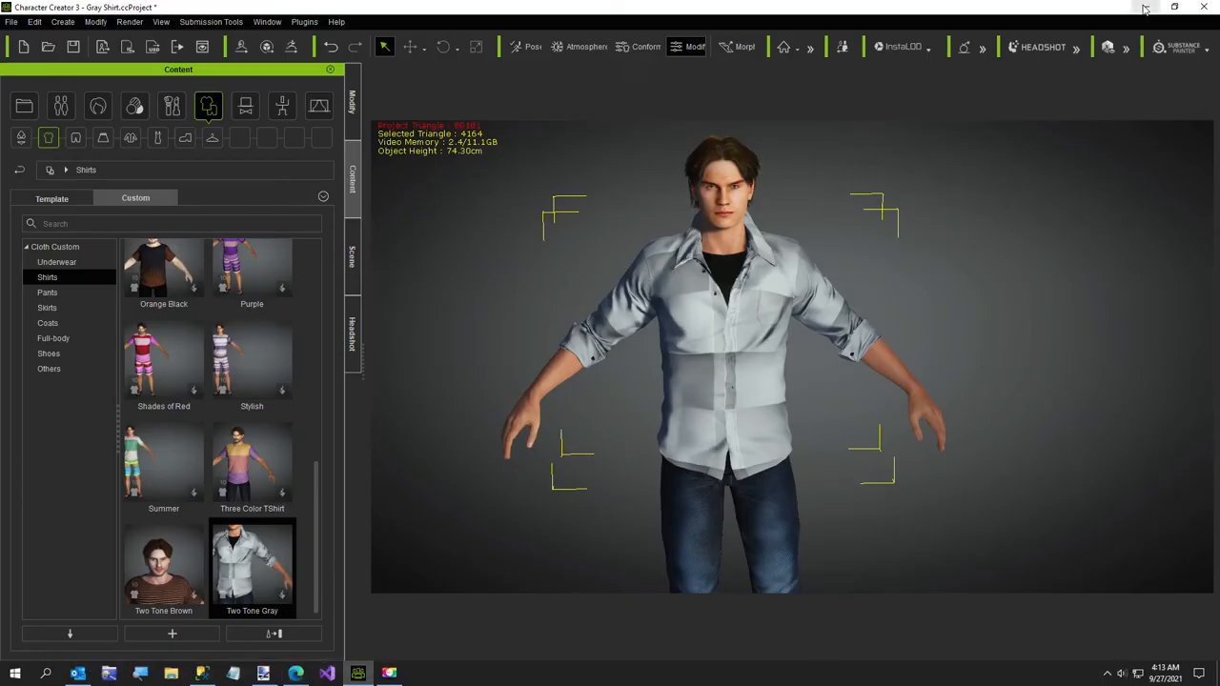
pyautogui.moveTo(827, 332)
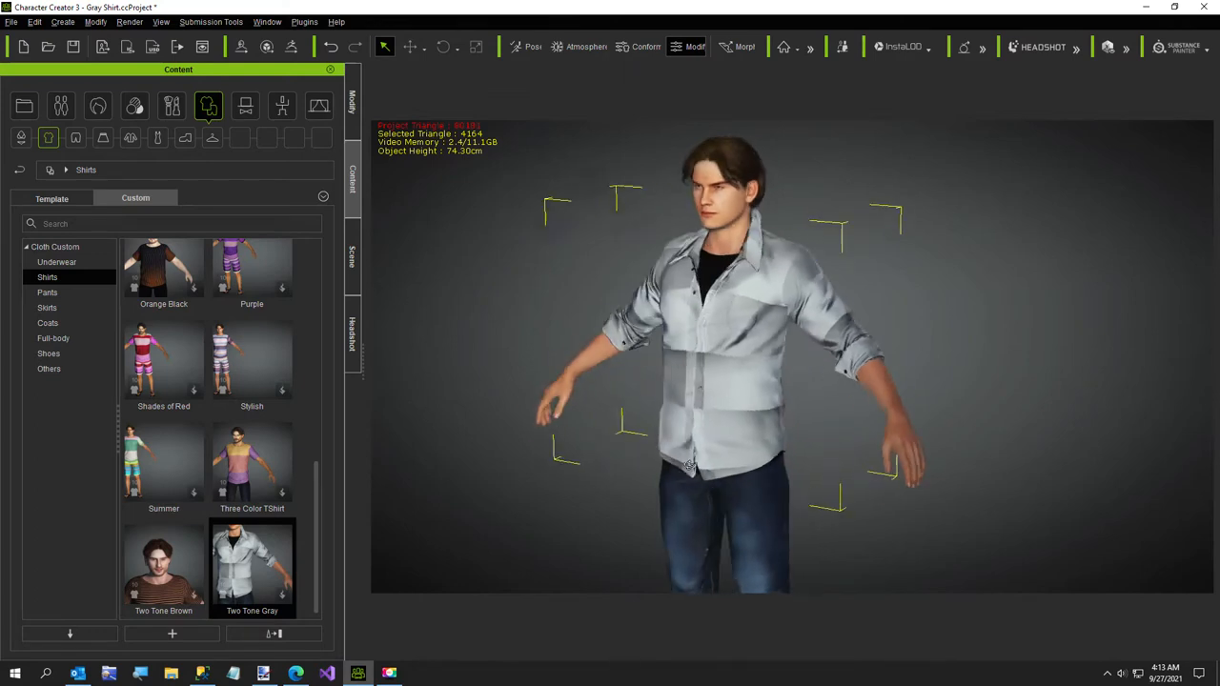
# Select the T-shirt and Two Tone Gray shirt in the Scene list and bring up the Cloth Template library.
pyautogui.click(351, 257)
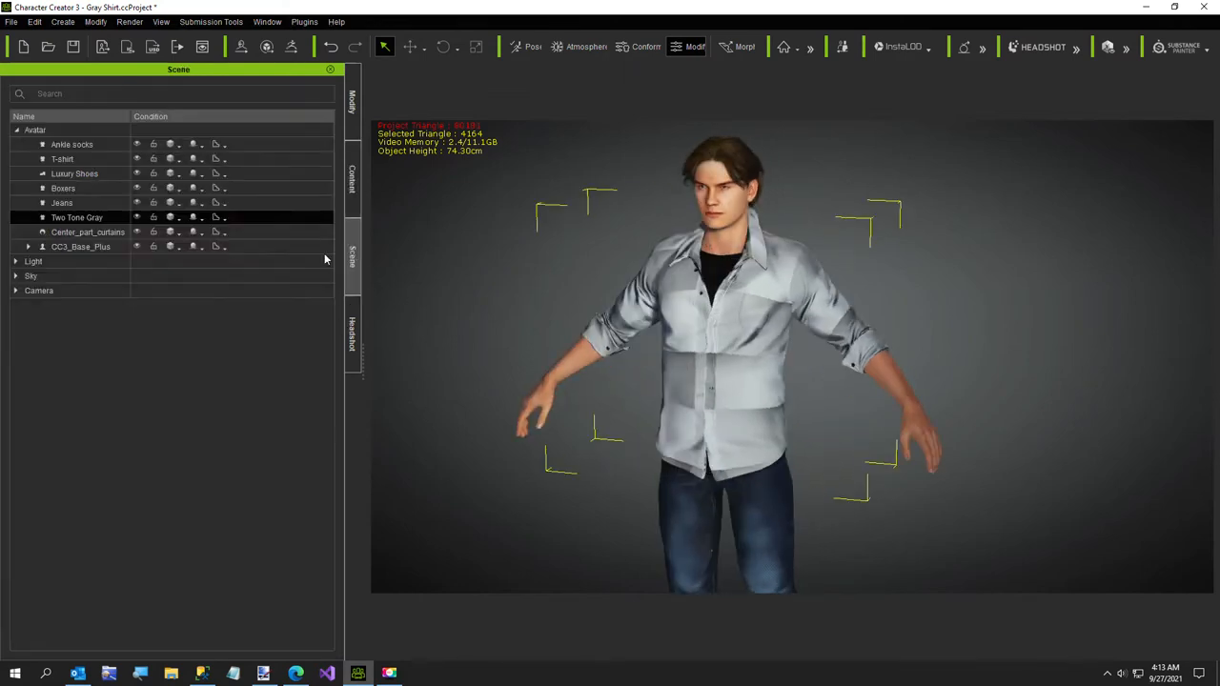
pyautogui.click(61, 159)
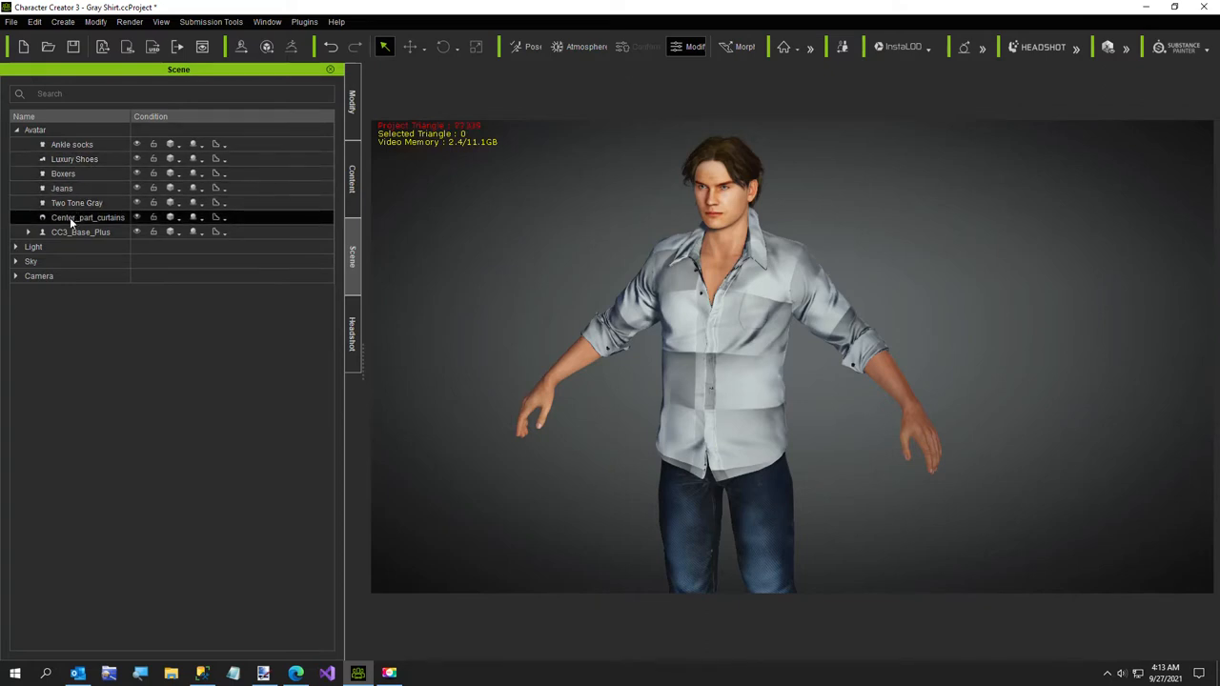
pyautogui.click(76, 202)
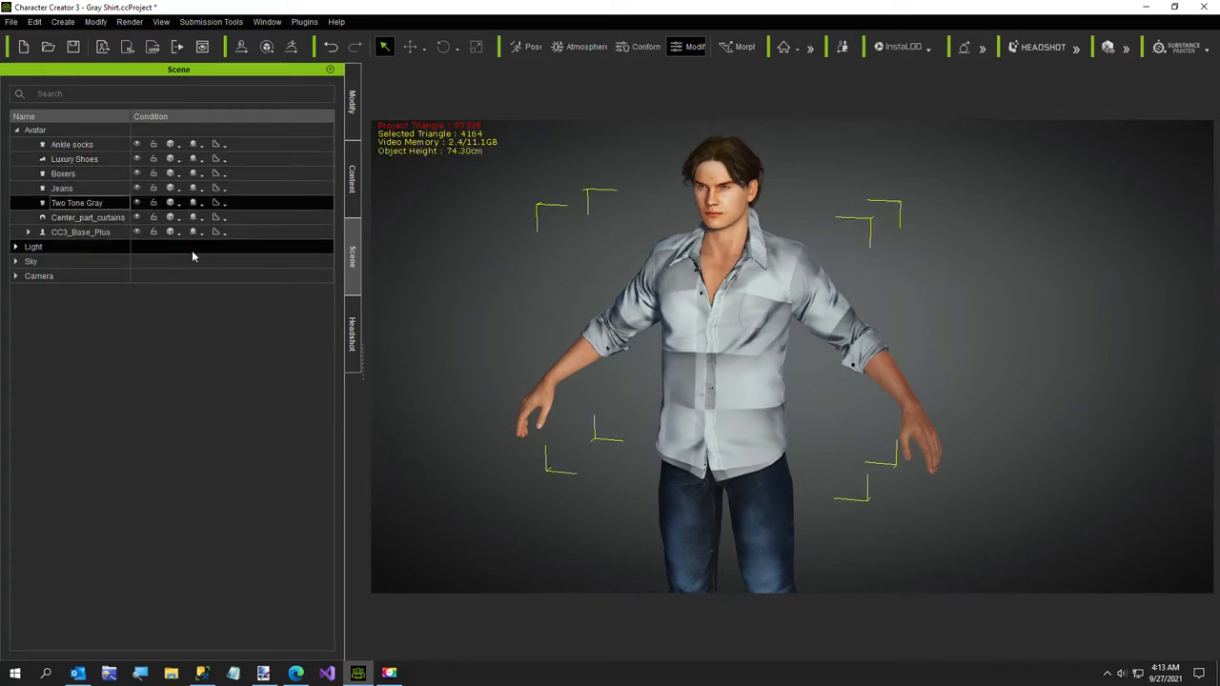
pyautogui.click(351, 175)
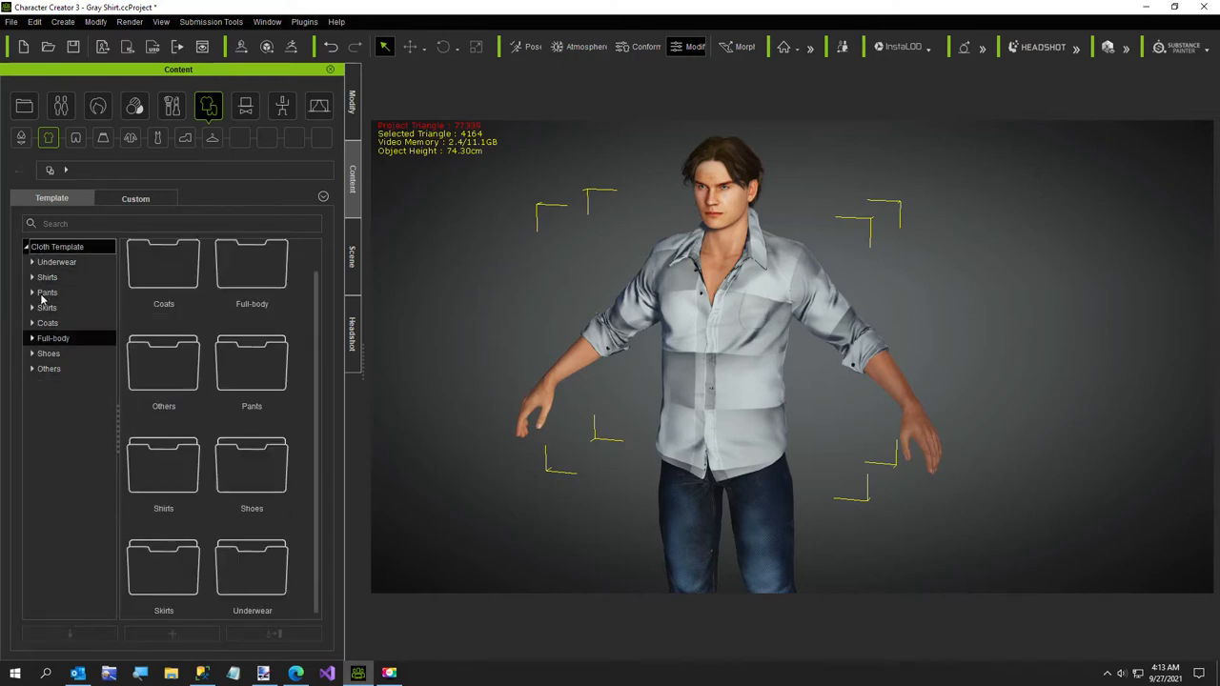
# Apply T-shirt_Base from Shirts > Plain Base with the Cloth skin-weight preset.
pyautogui.click(45, 292)
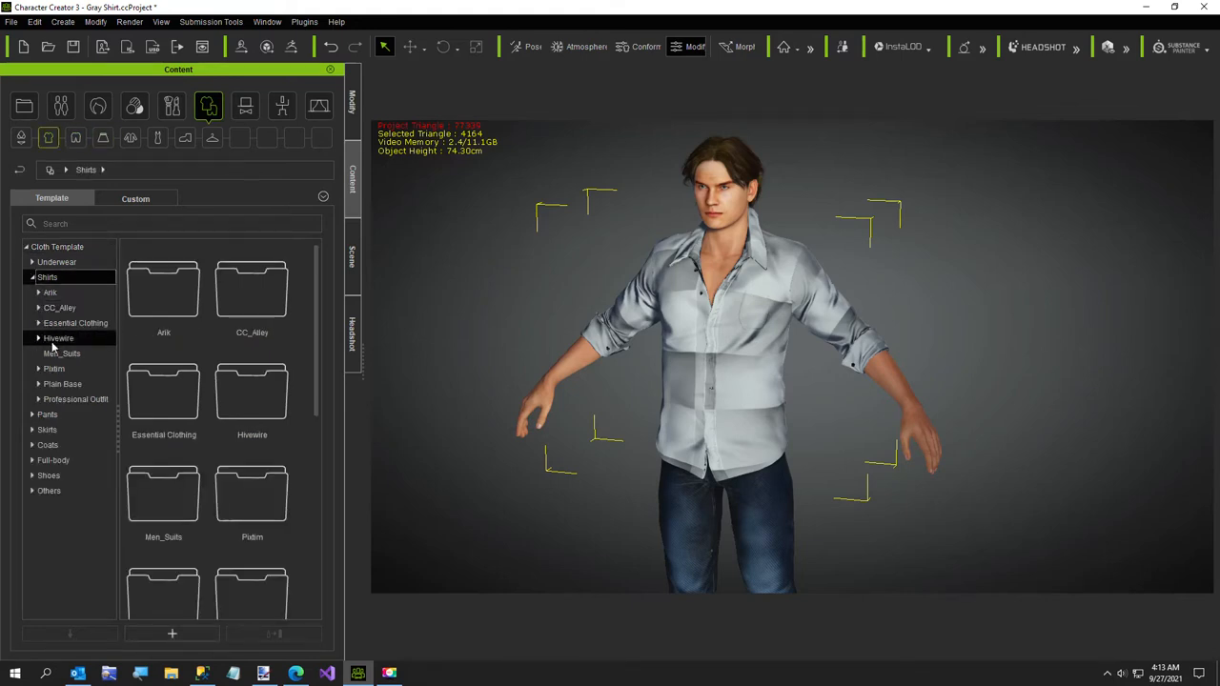
pyautogui.click(61, 384)
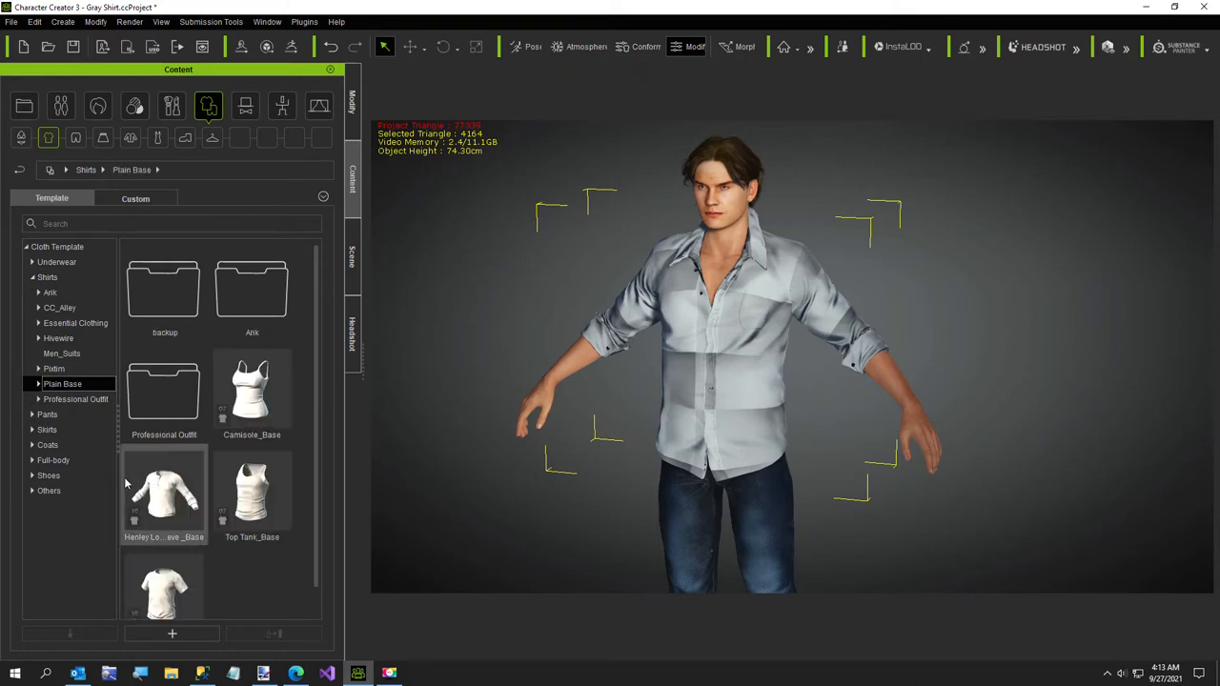
pyautogui.doubleClick(164, 568)
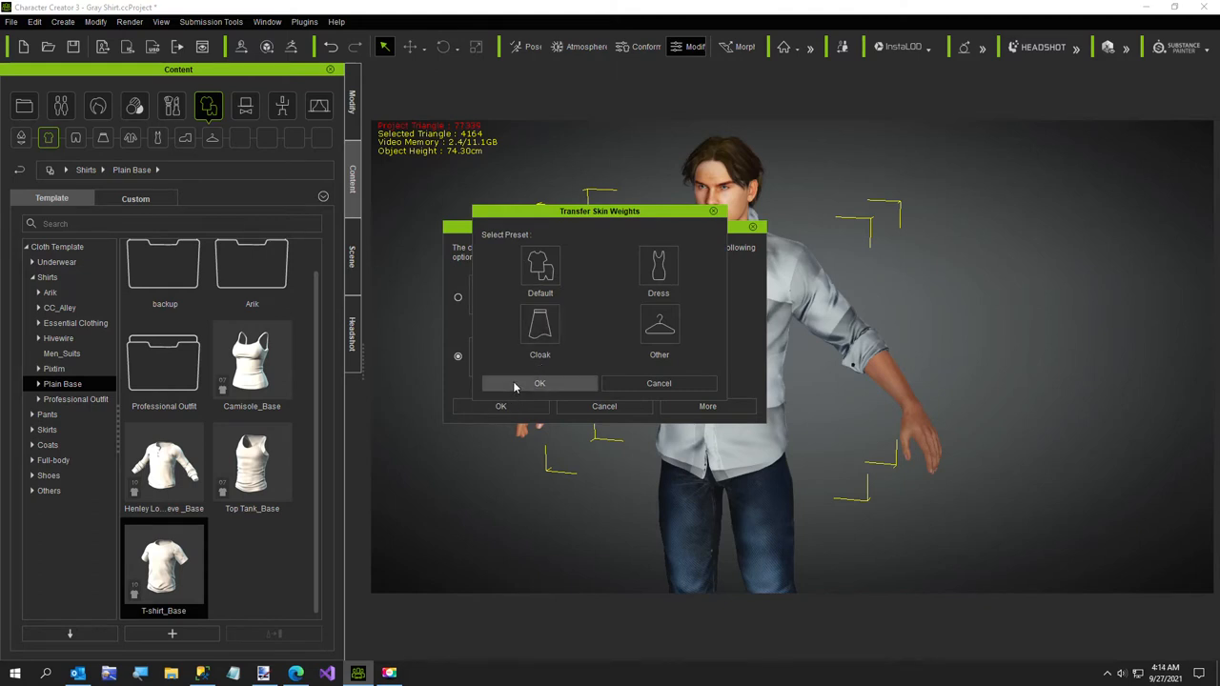
pyautogui.click(540, 383)
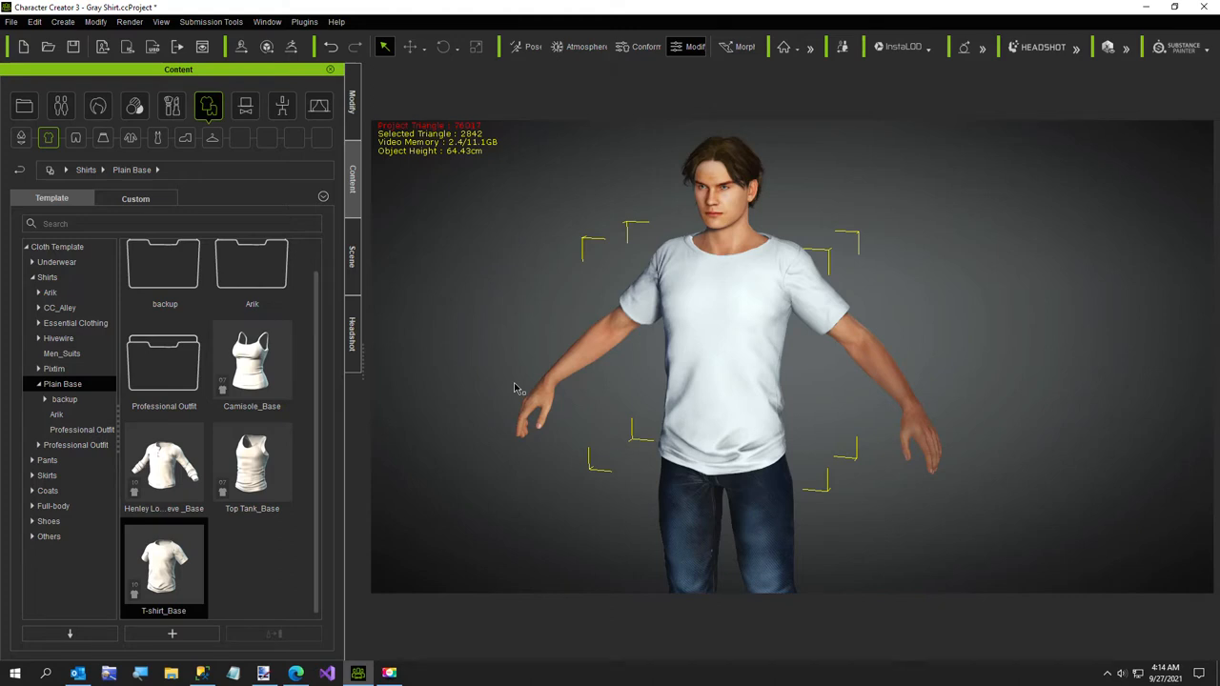
pyautogui.moveTo(687, 343)
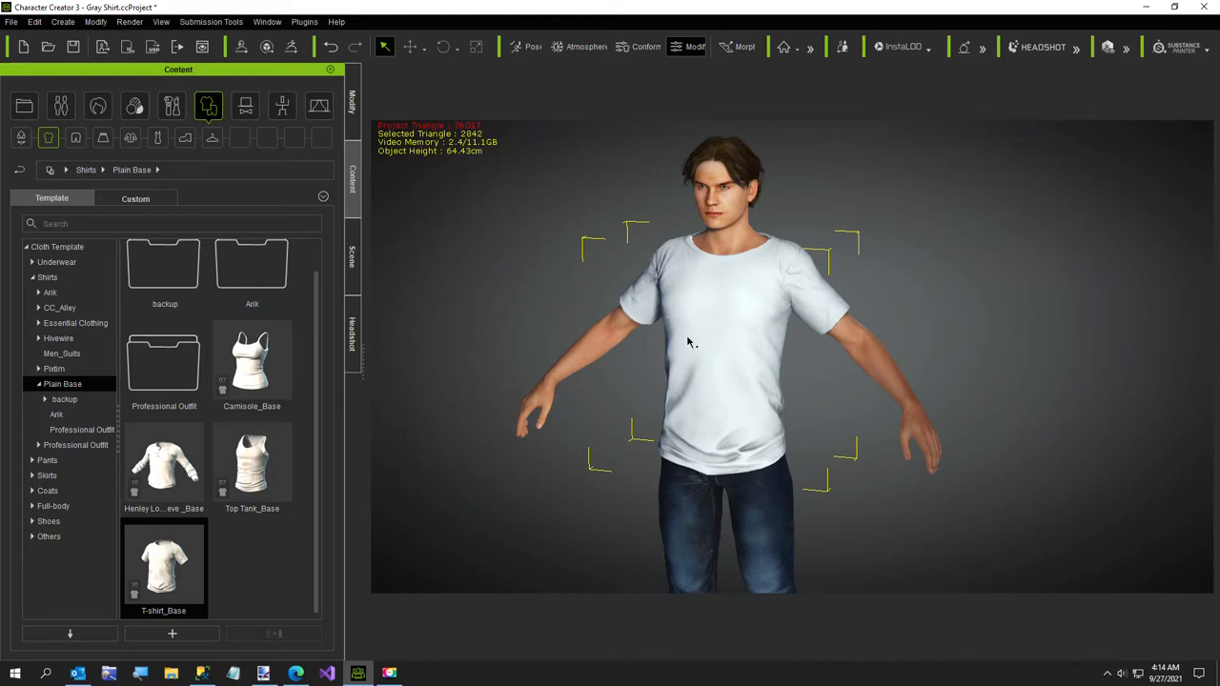
pyautogui.moveTo(762, 61)
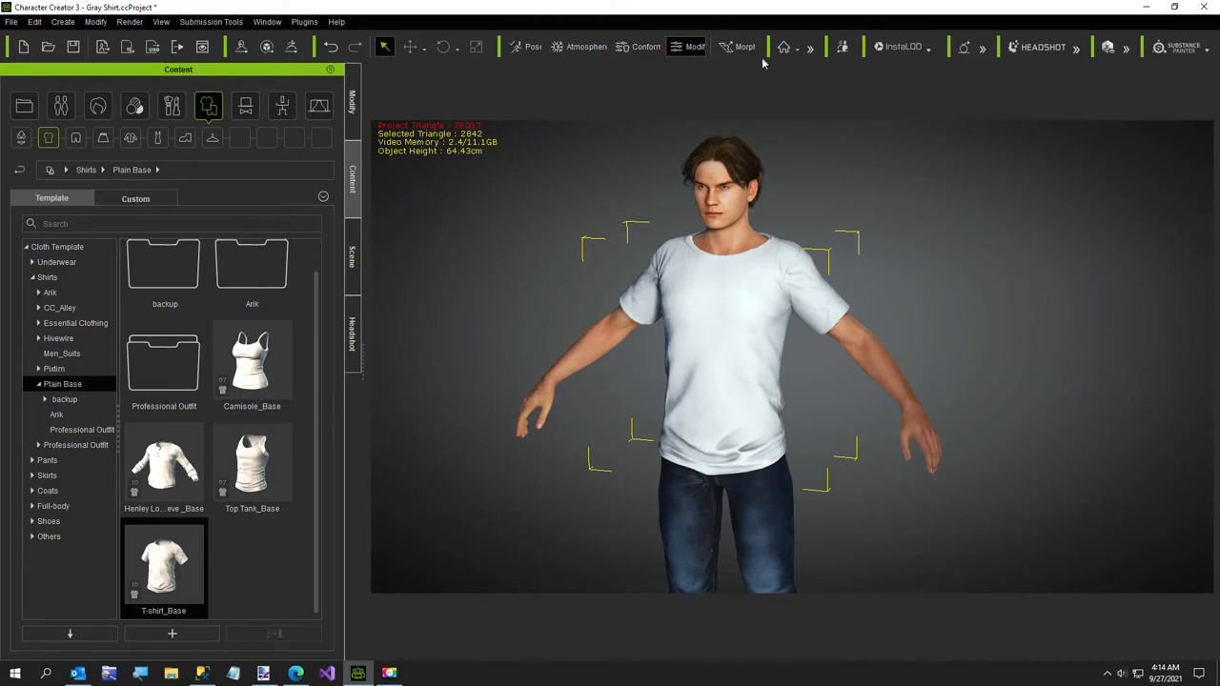
# Set the T-shirt's collision layer order to 96 in Cloth Layer Settings.
pyautogui.click(686, 45)
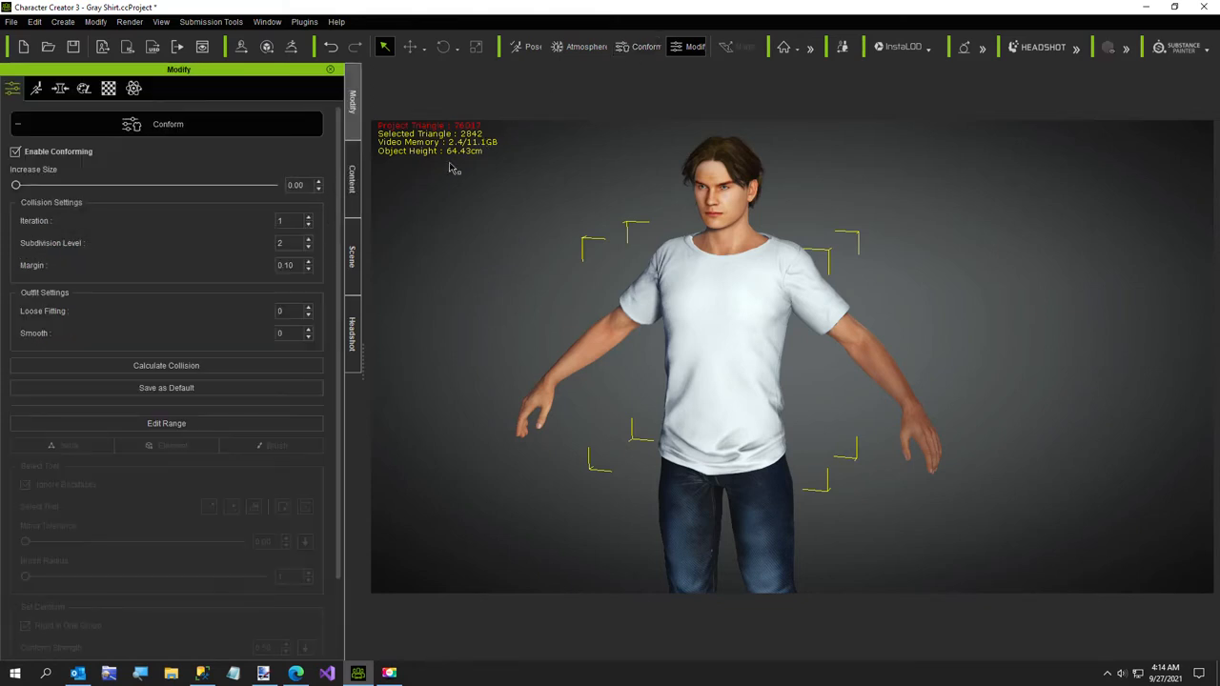
pyautogui.scroll(-3)
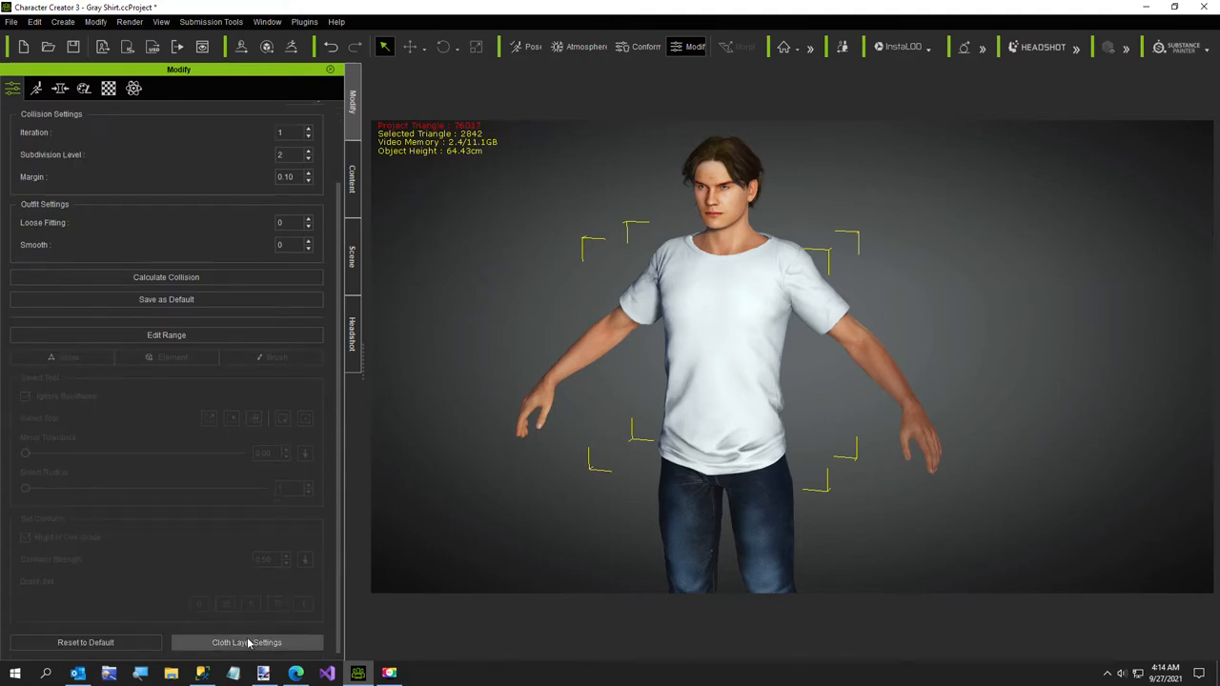
pyautogui.moveTo(246, 650)
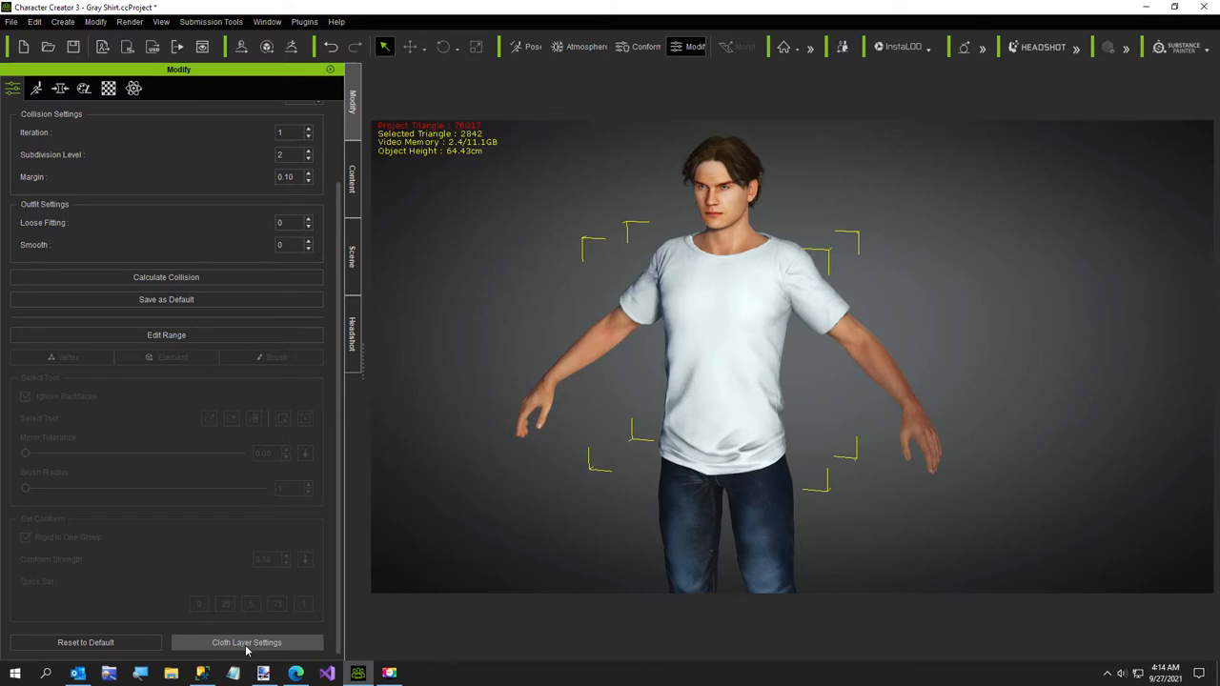
pyautogui.click(247, 643)
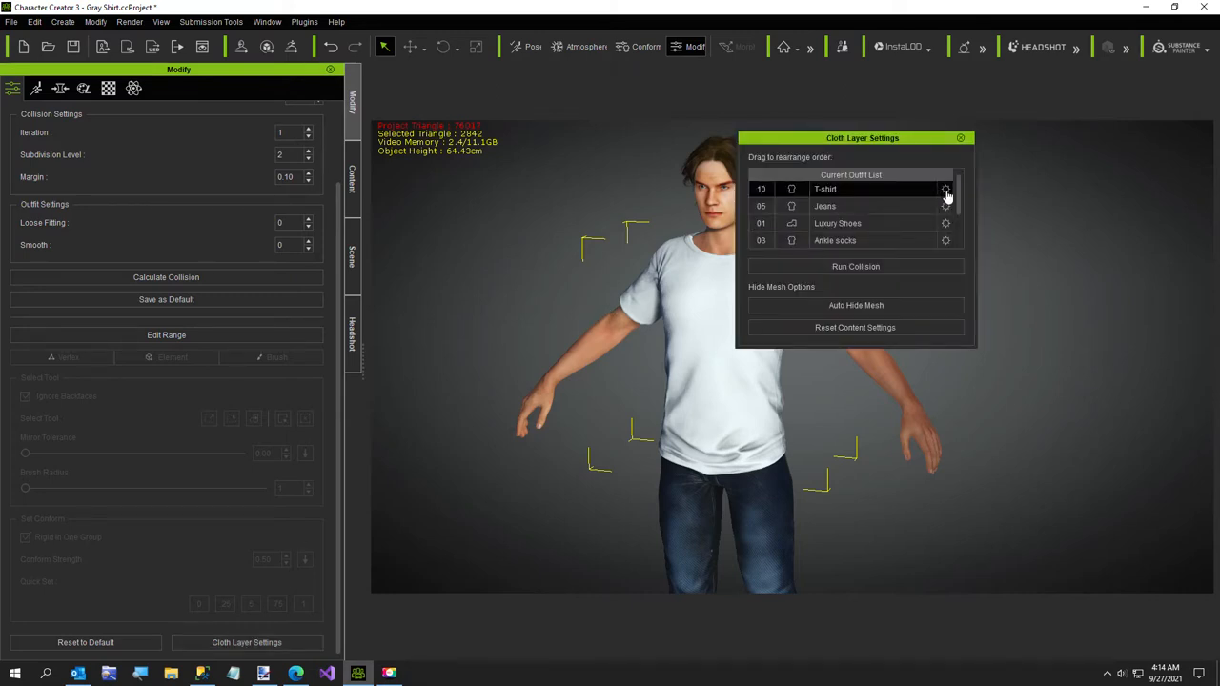
pyautogui.click(946, 190)
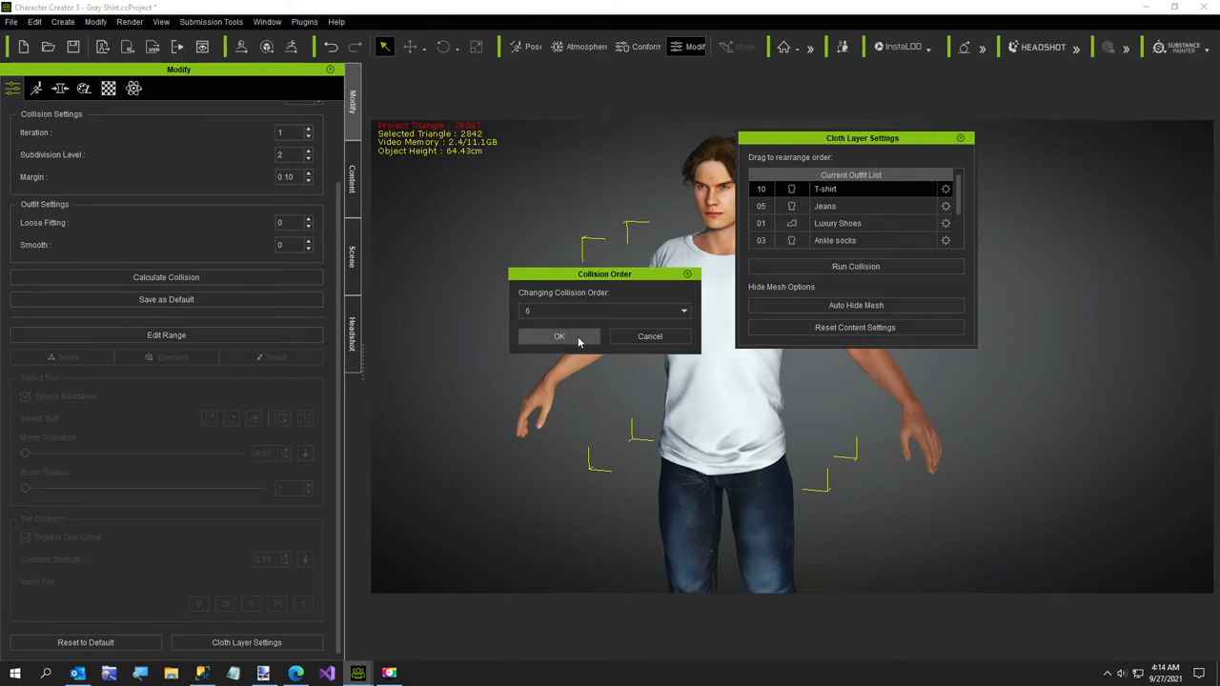
pyautogui.click(559, 336)
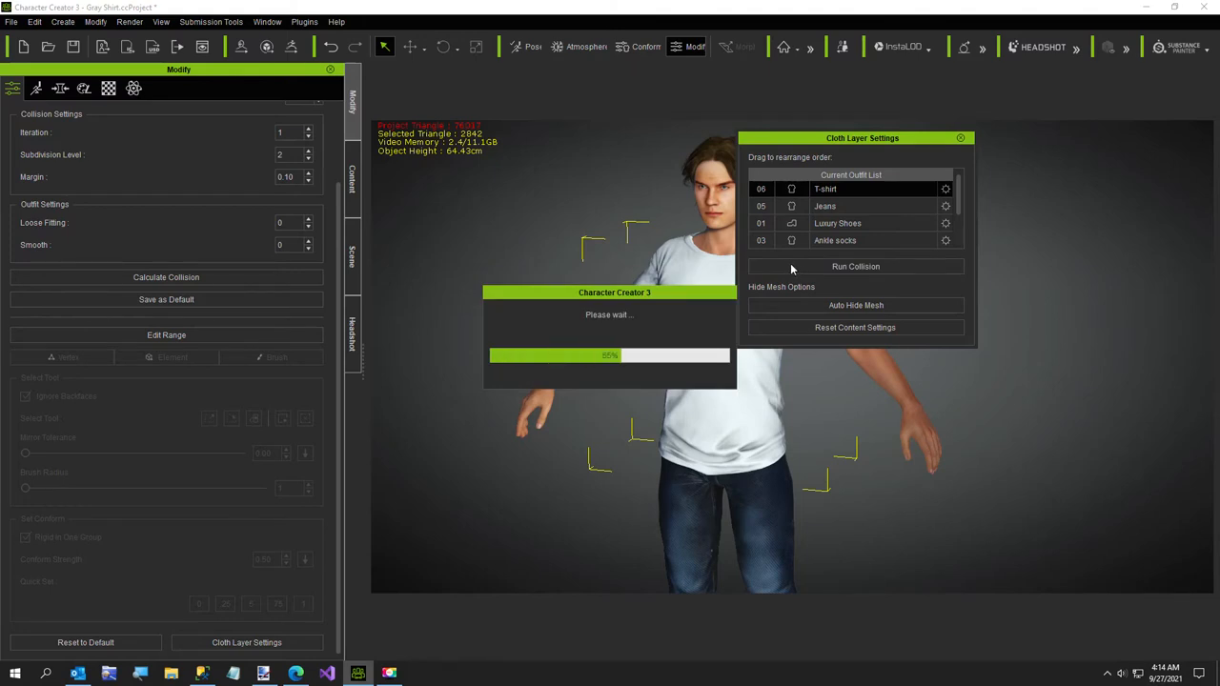
# Run Collision to recalculate collisions between the clothing layers.
pyautogui.click(854, 267)
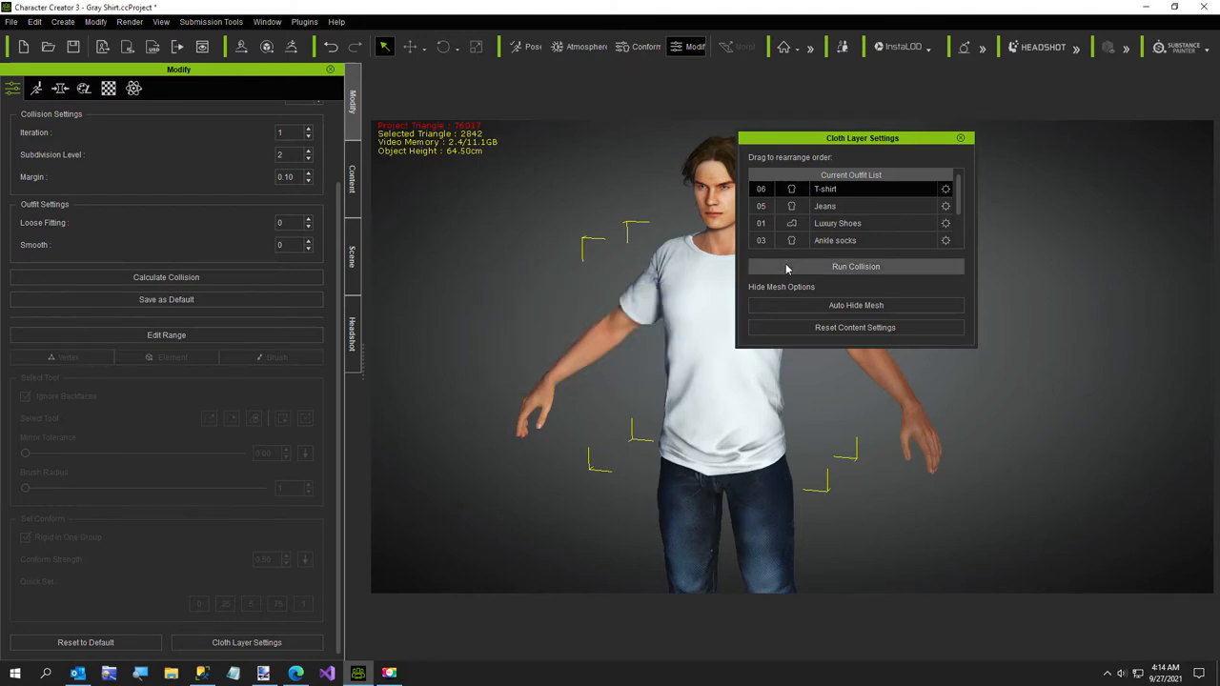
pyautogui.click(961, 137)
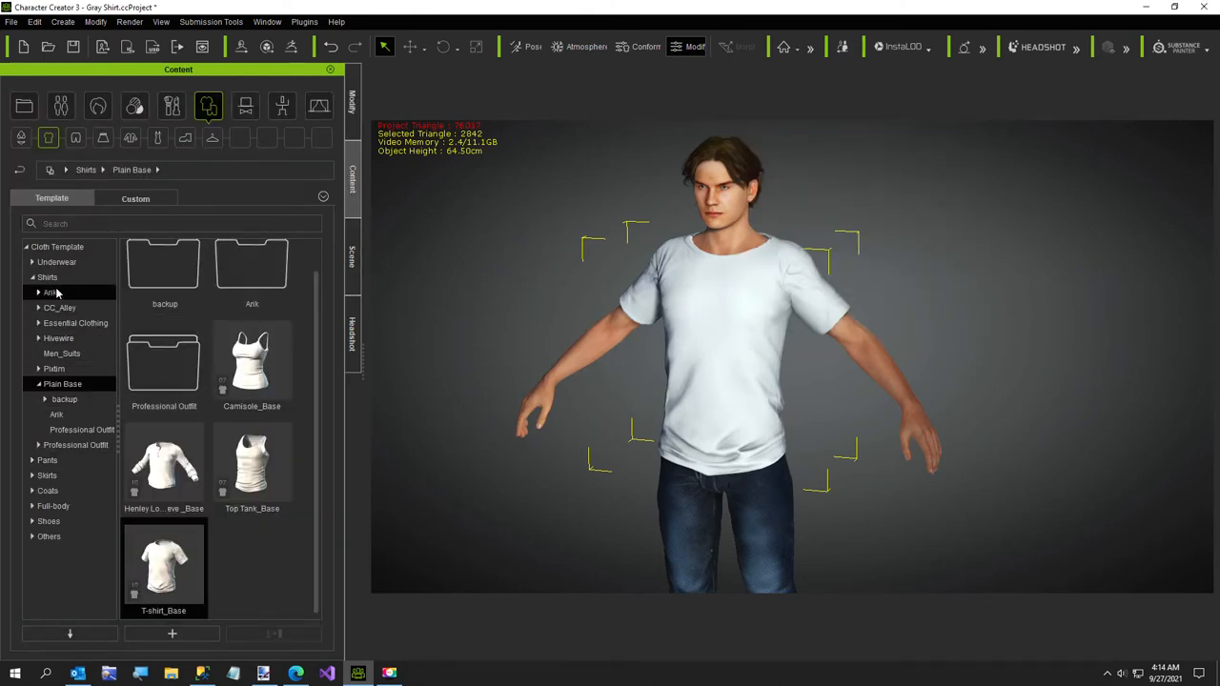
pyautogui.click(46, 276)
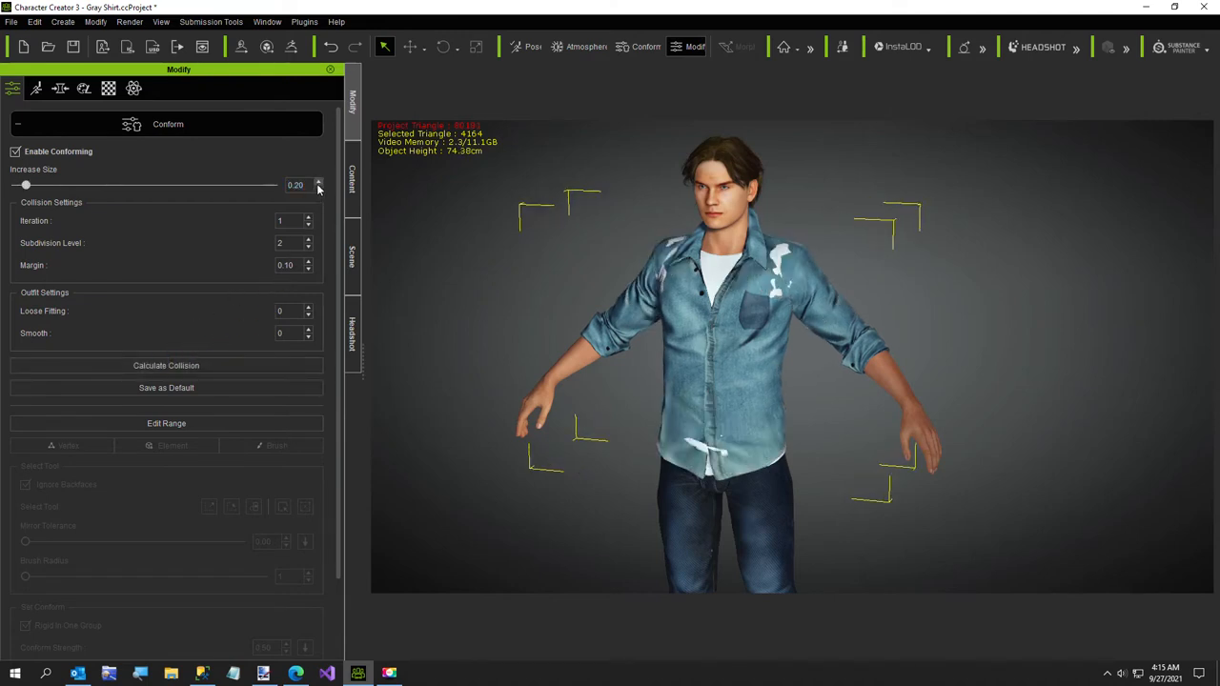
pyautogui.click(316, 179)
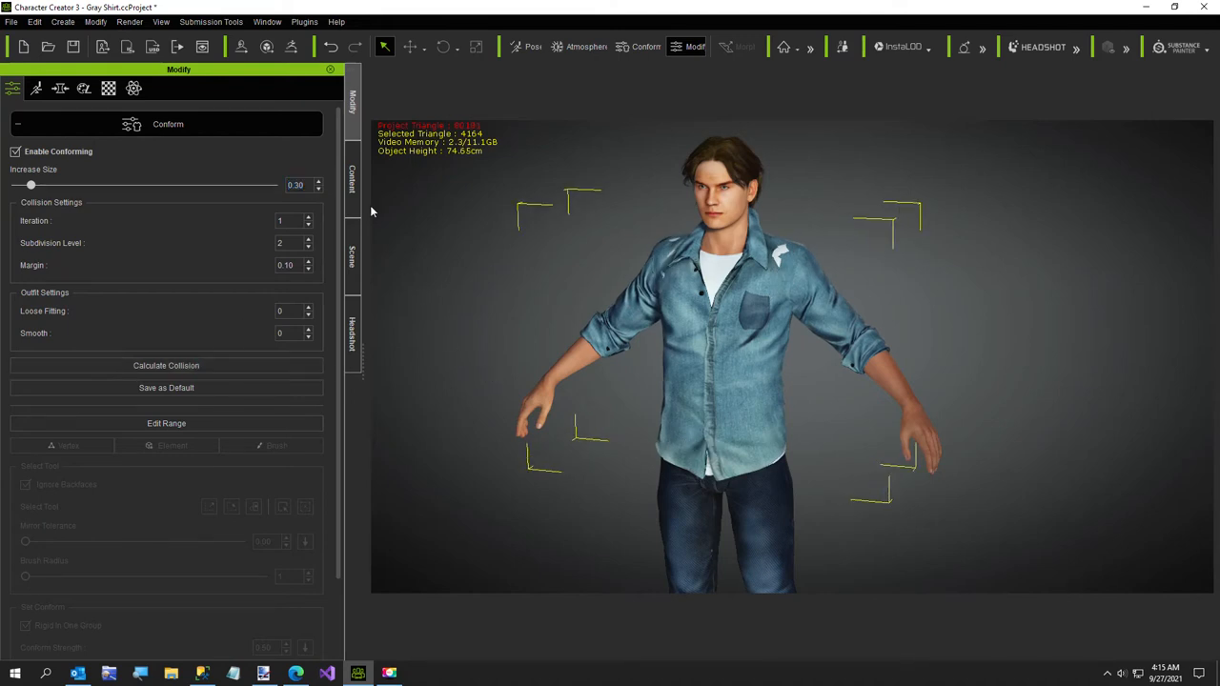
pyautogui.moveTo(30, 185); pyautogui.dragTo(46, 185)
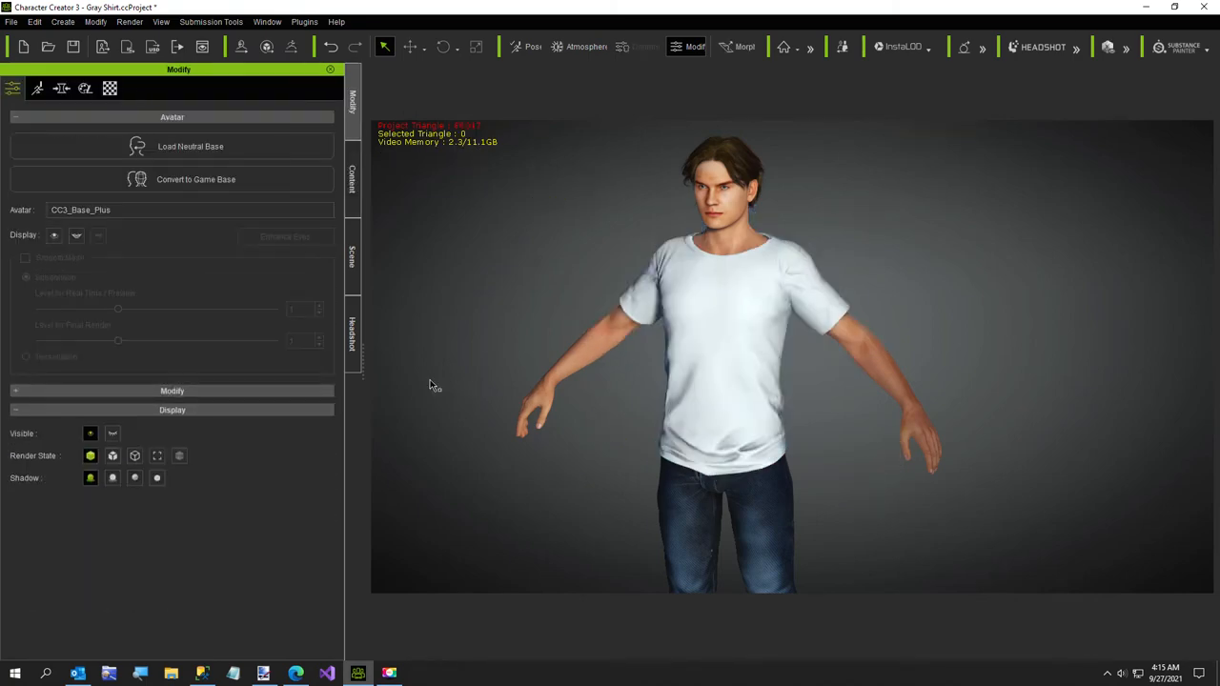
# Apply the button shirt over the T-shirt and launch its Bump texture in paint.net.
pyautogui.click(721, 408)
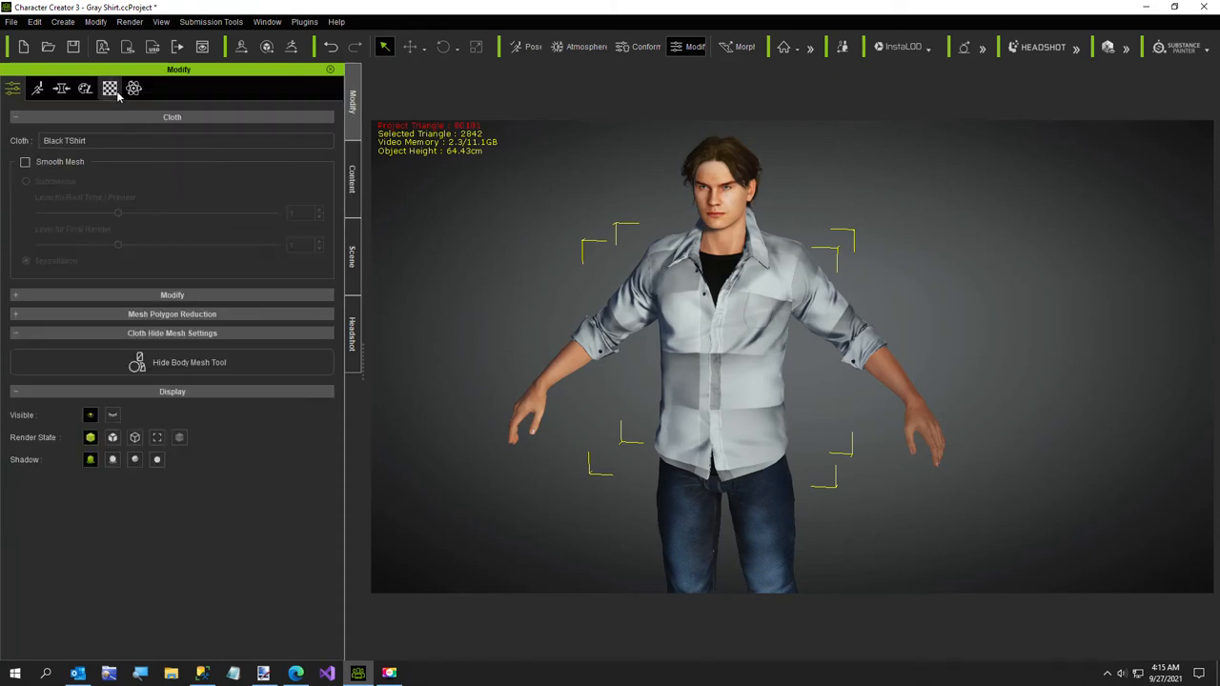
pyautogui.click(110, 89)
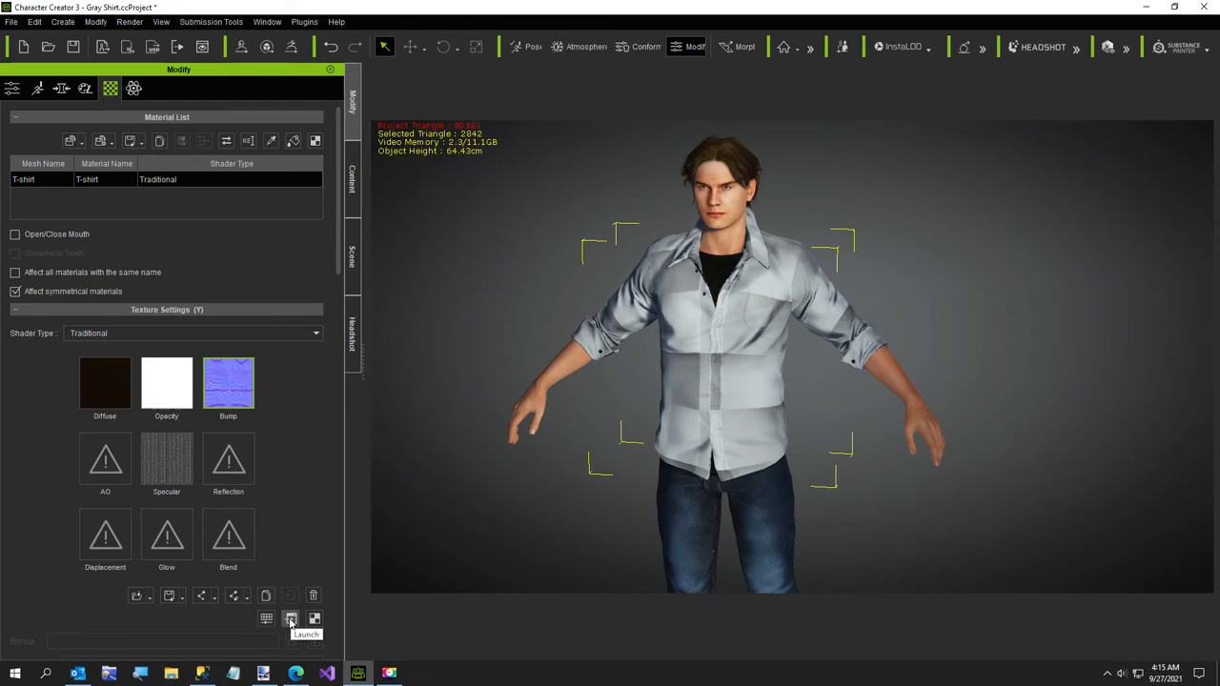
pyautogui.click(292, 620)
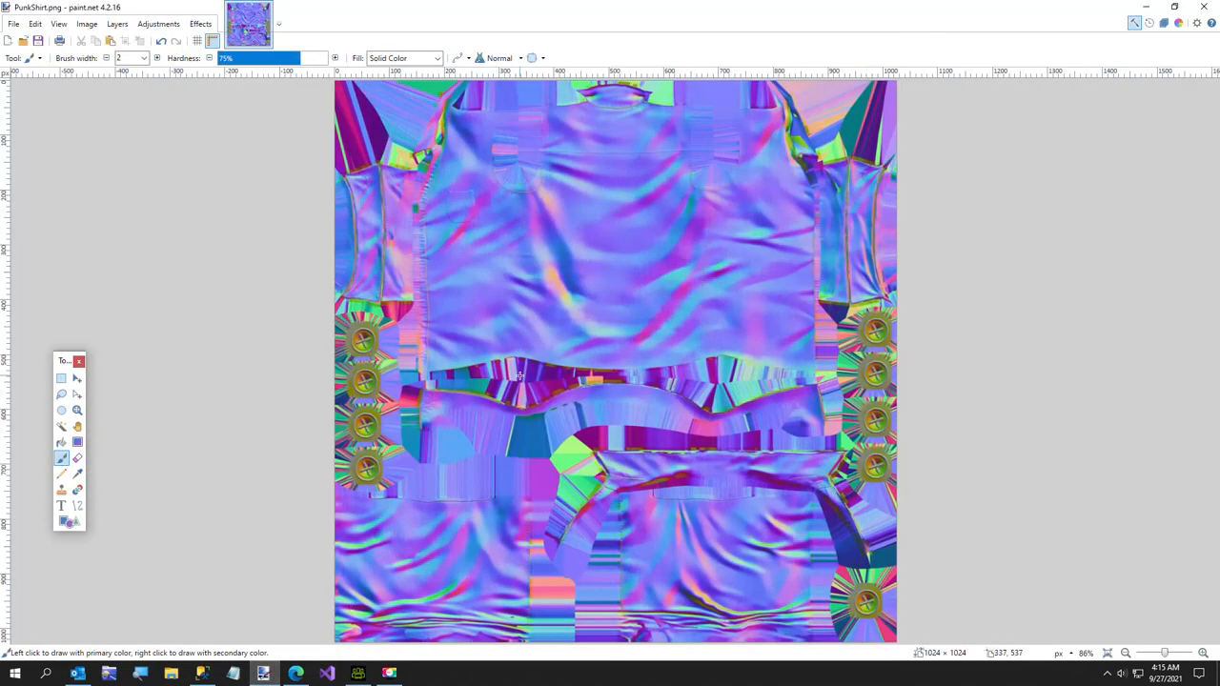
# Apply a Surface Blur with radius 24 and threshold 12 to the normal map.
pyautogui.click(198, 22)
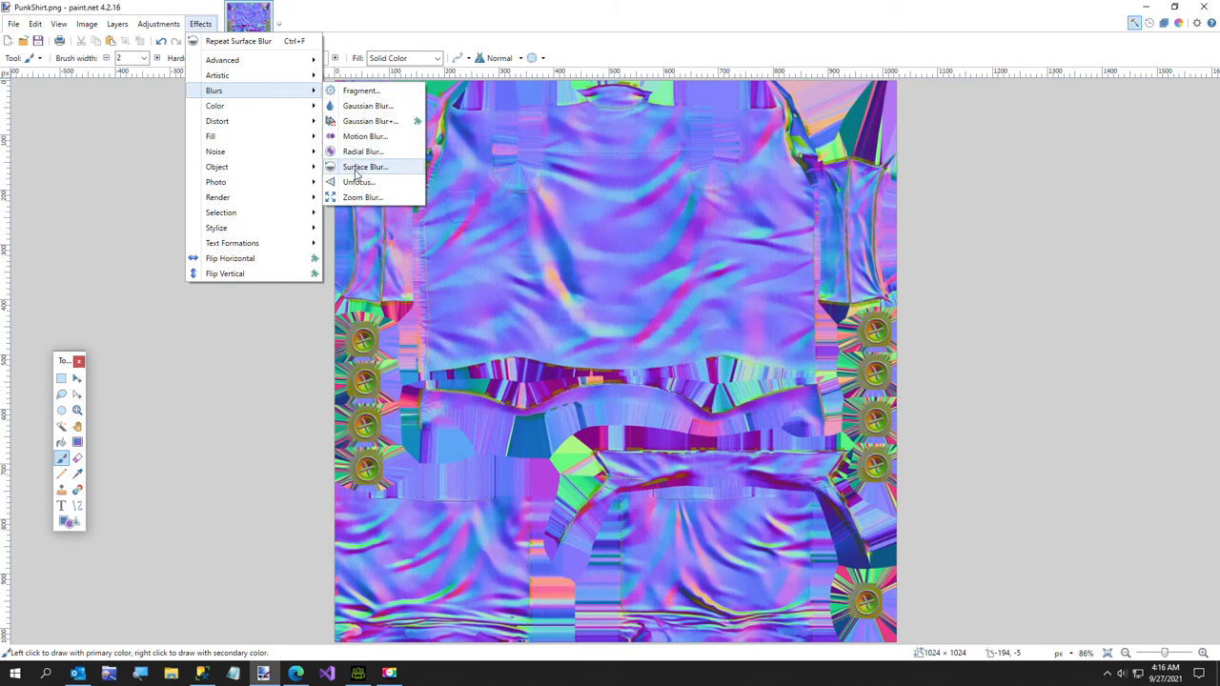
pyautogui.click(366, 167)
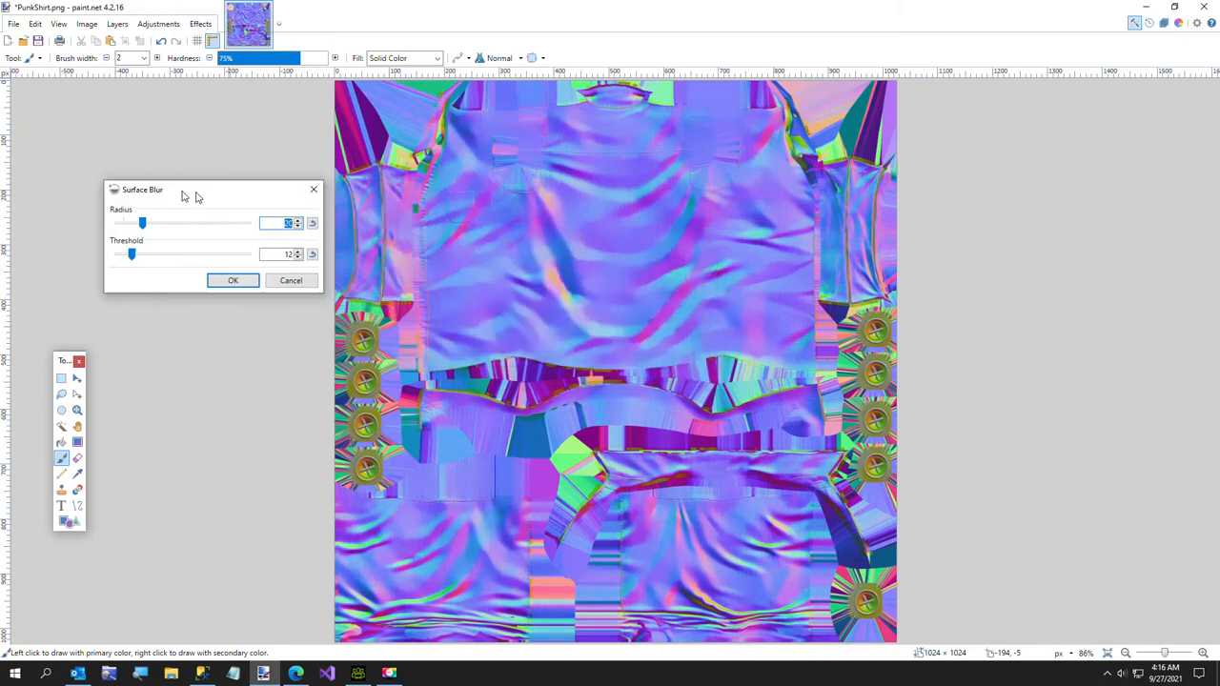
pyautogui.moveTo(181, 189); pyautogui.dragTo(161, 185)
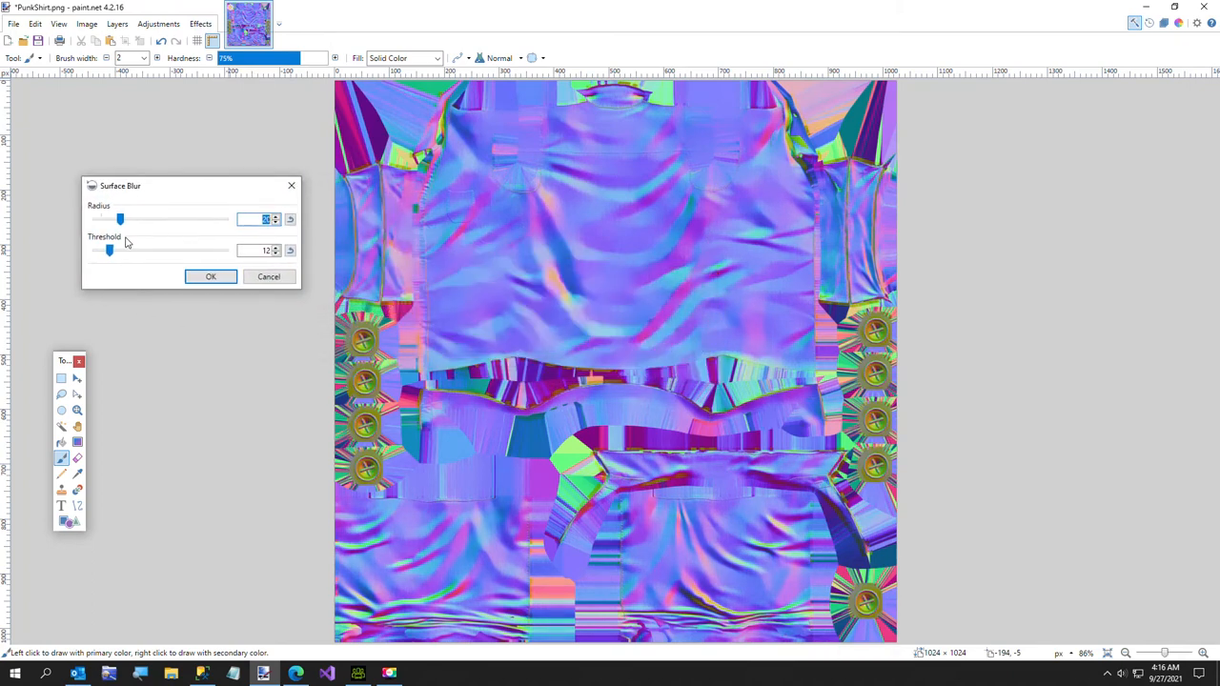
pyautogui.moveTo(120, 219); pyautogui.dragTo(126, 219)
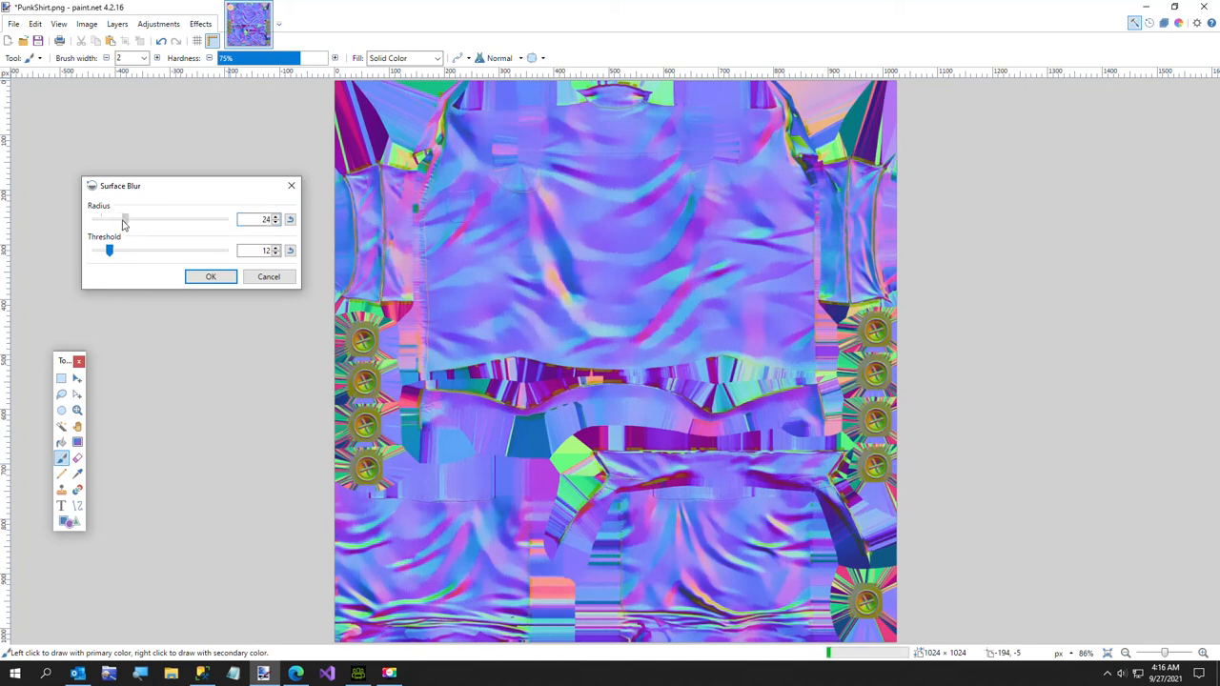
pyautogui.moveTo(109, 250); pyautogui.dragTo(110, 250)
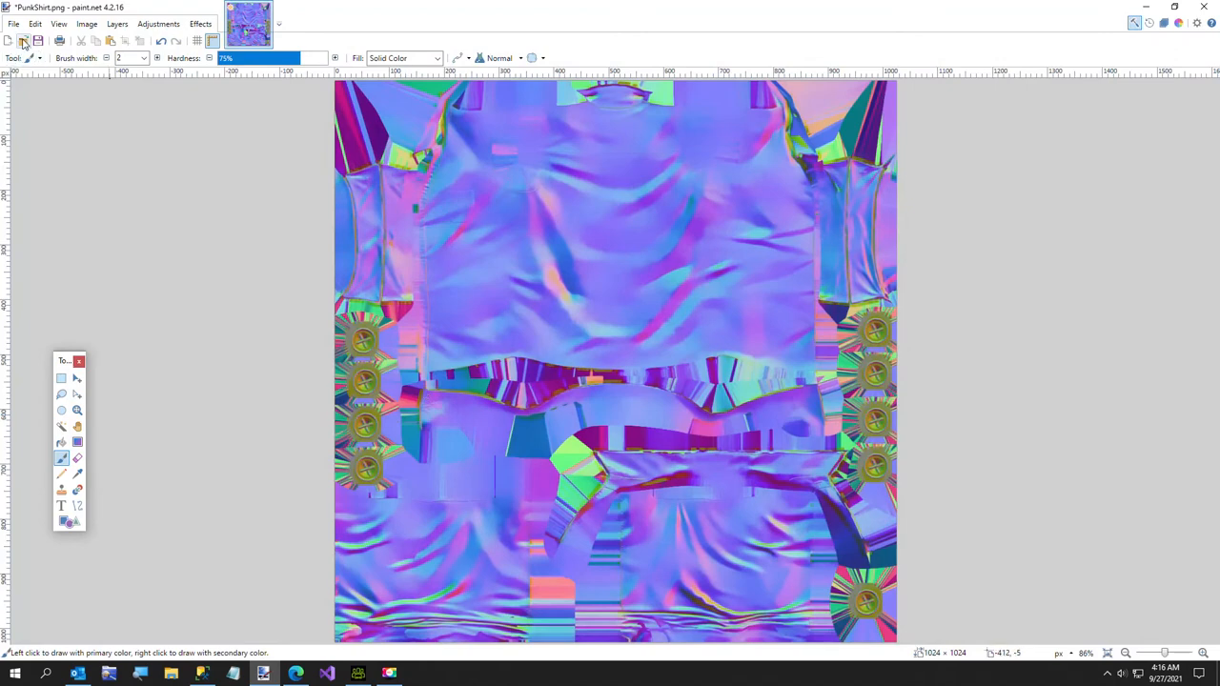
pyautogui.click(200, 23)
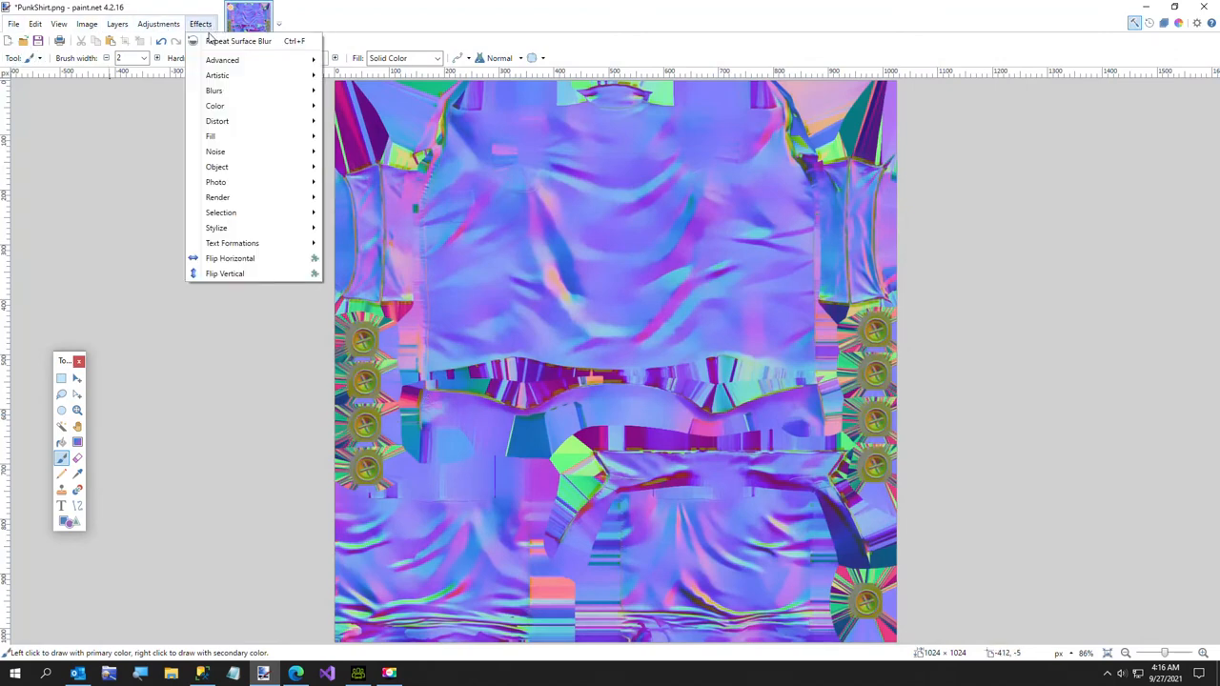
pyautogui.click(13, 22)
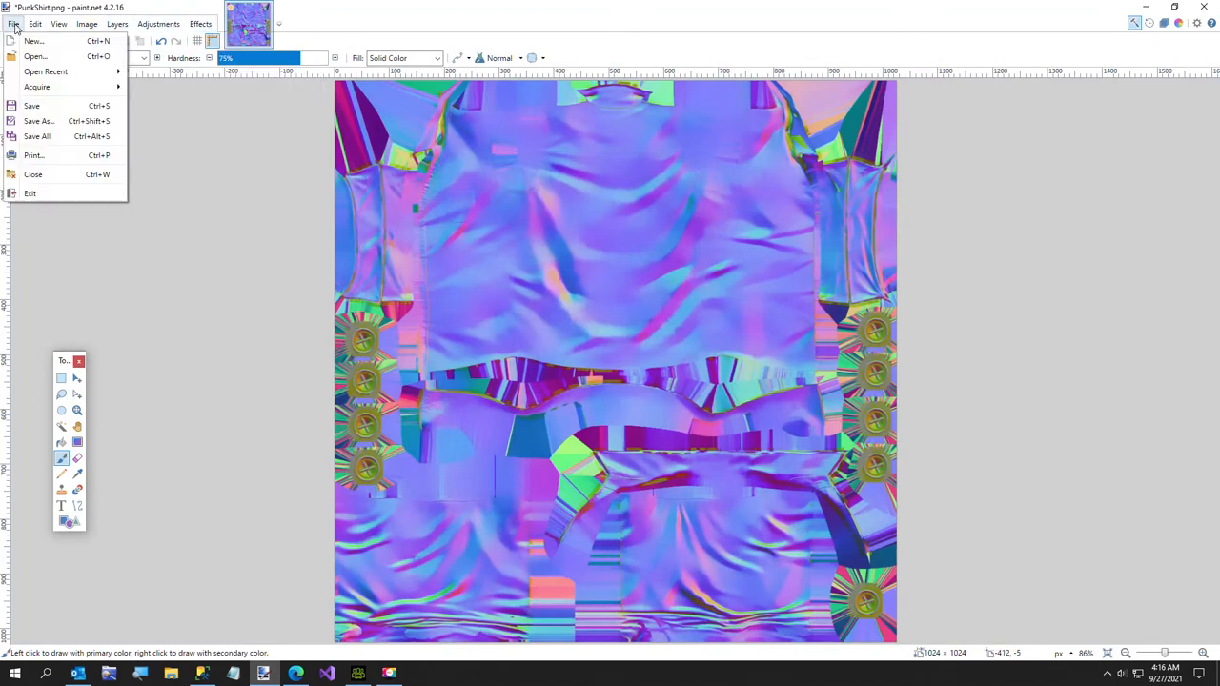
pyautogui.moveTo(34, 107)
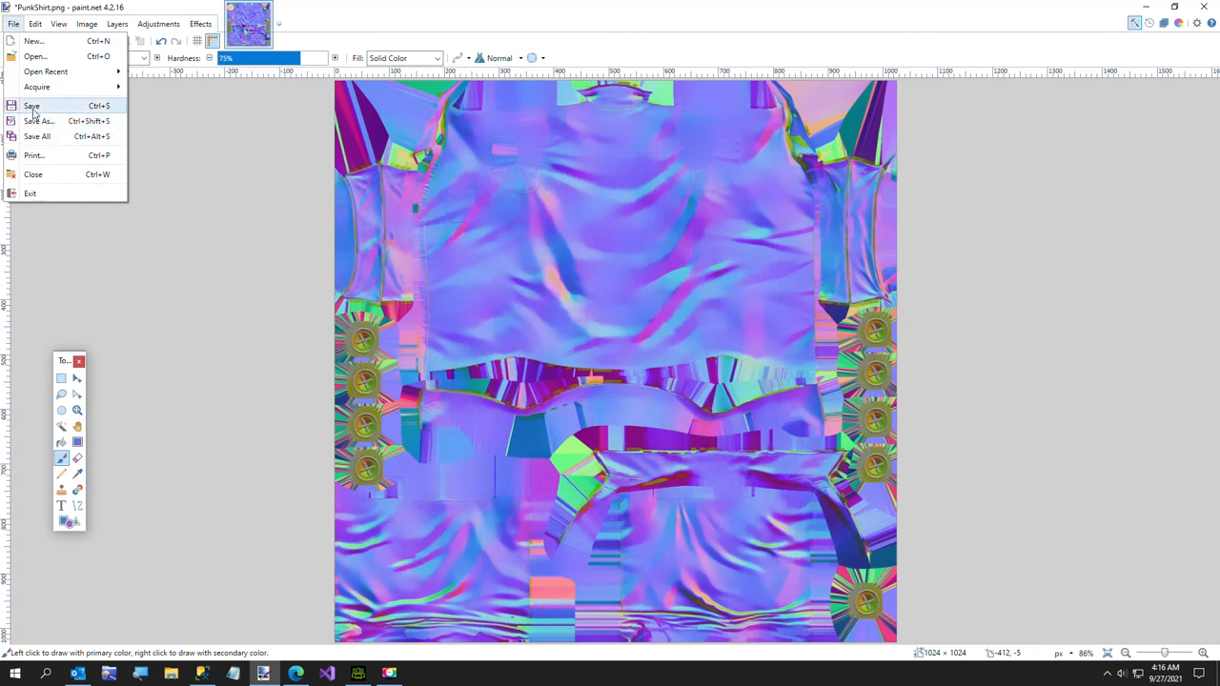
# Save the blurred map as PunkShirt2.png in the BumpMaps folder.
pyautogui.click(38, 122)
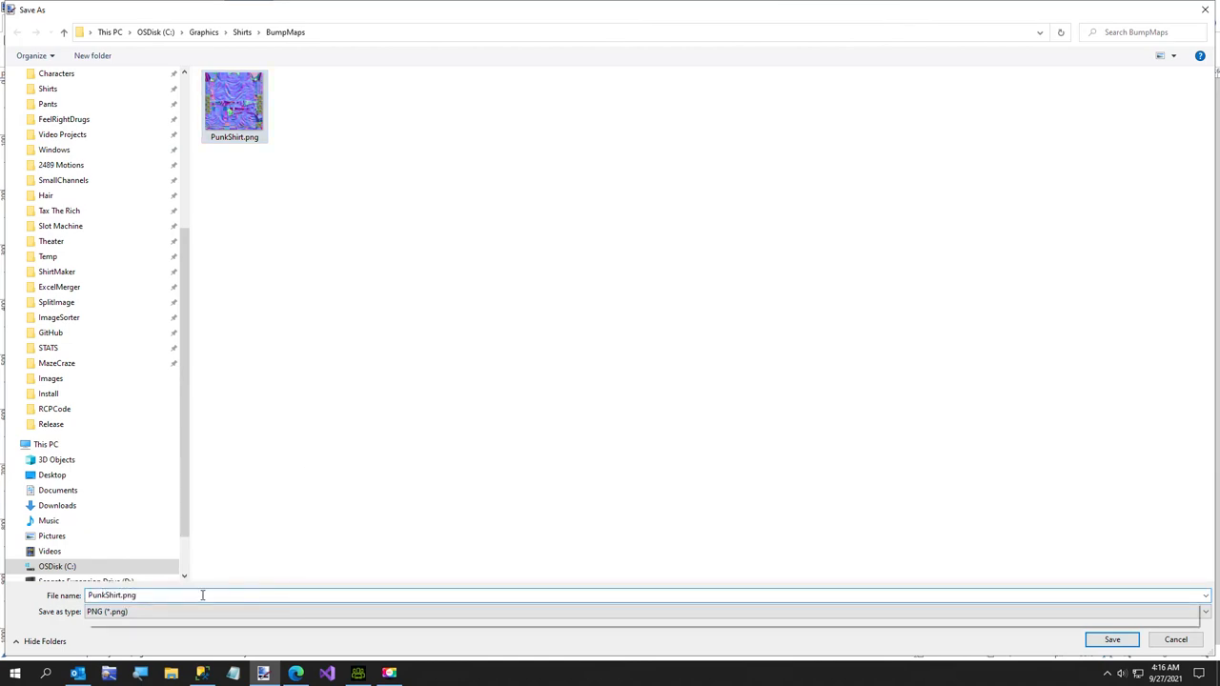
pyautogui.click(1114, 641)
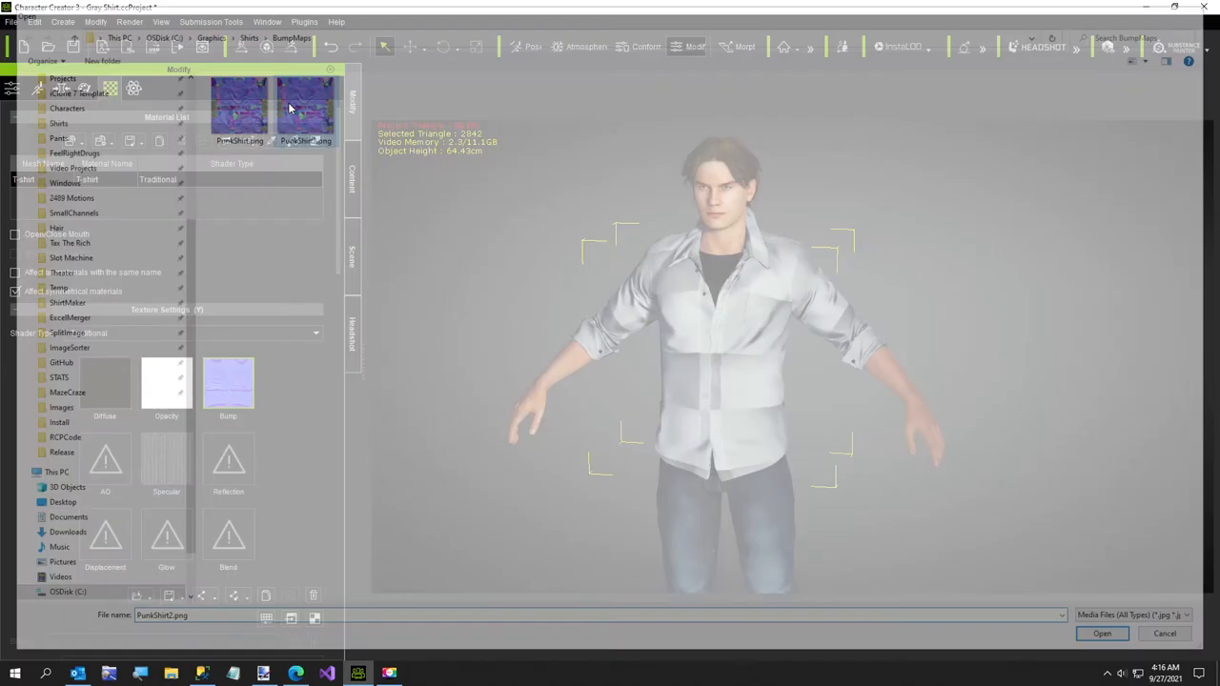
# Load PunkShirt2.png into the bump channel as a Normal input and check the shirt from the side.
pyautogui.click(1102, 633)
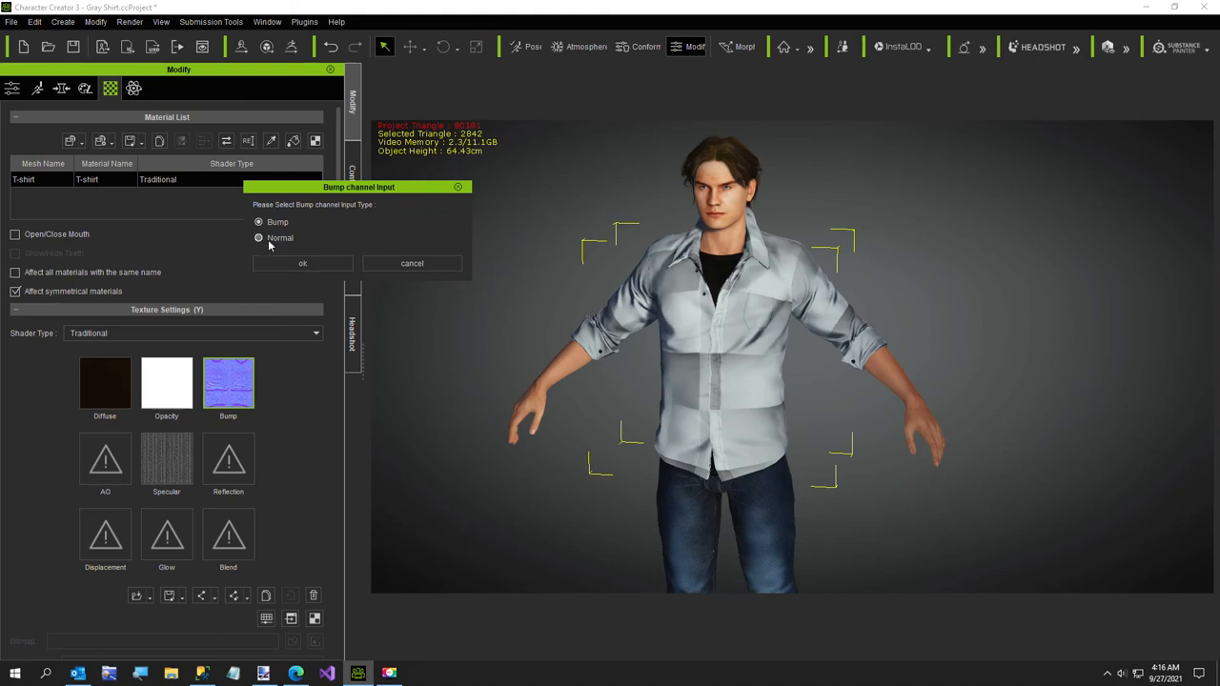
pyautogui.click(302, 263)
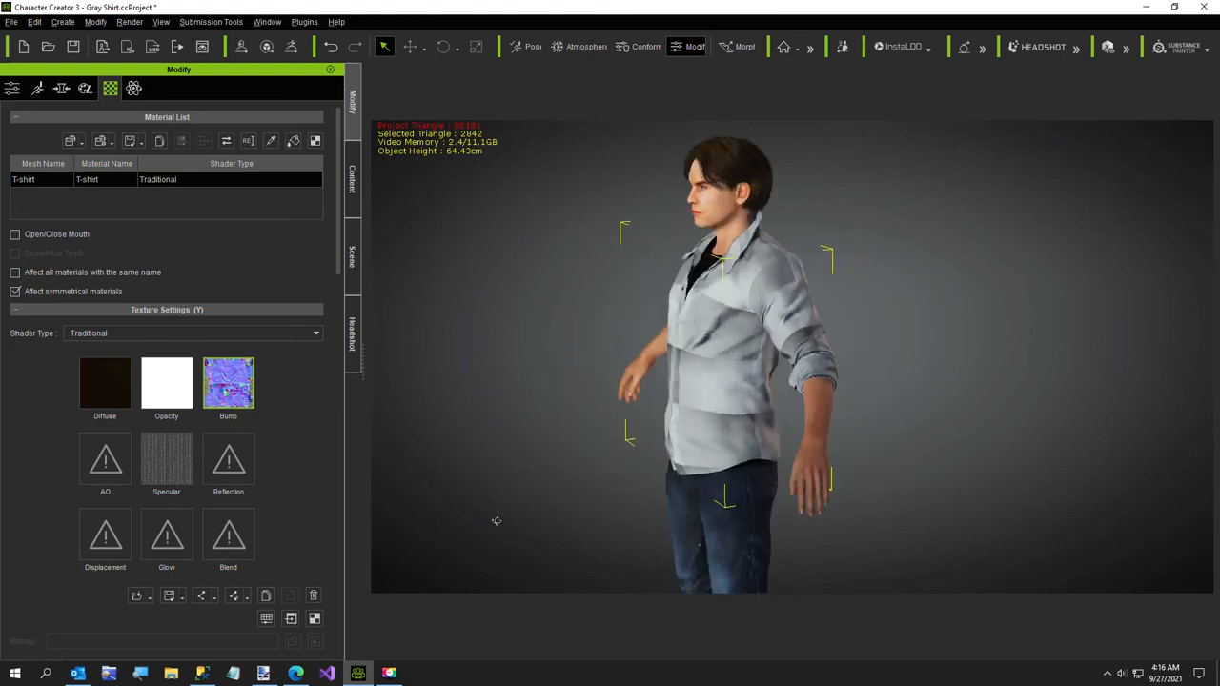
pyautogui.moveTo(496, 521); pyautogui.dragTo(465, 549)
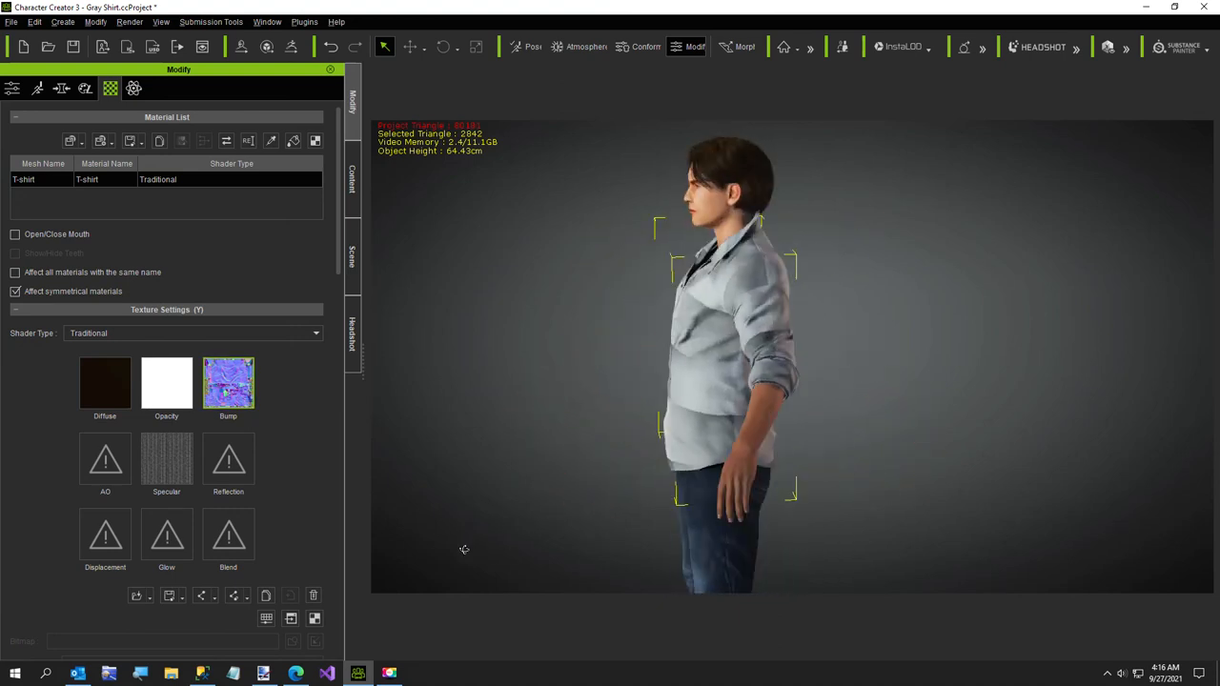